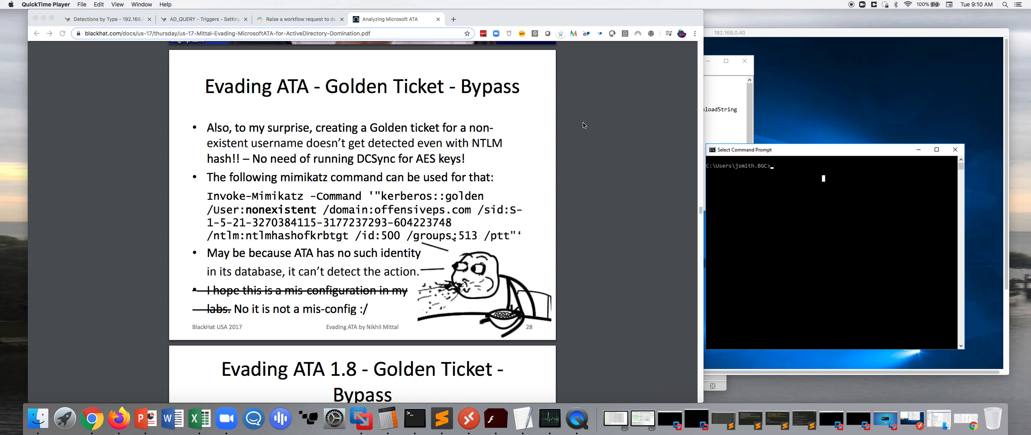
{"action": "mouse_move", "coordinate": [222, 44]}
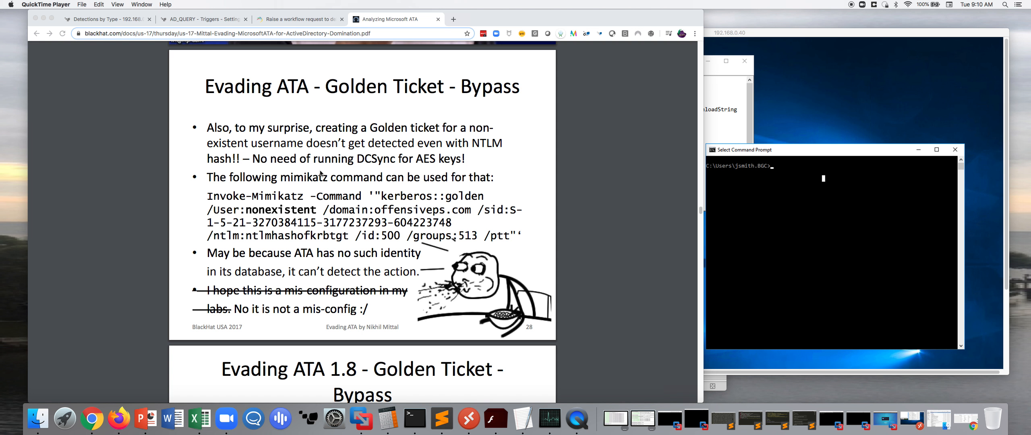
{"action": "mouse_move", "coordinate": [554, 296]}
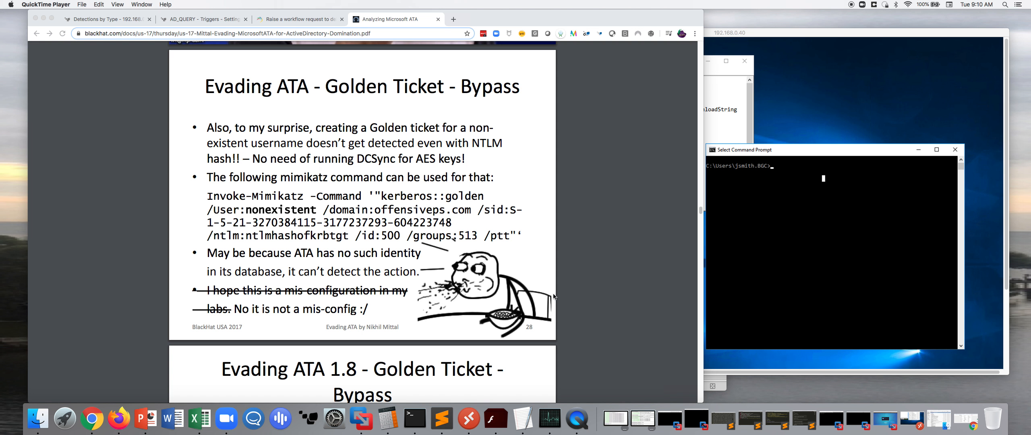
{"action": "mouse_move", "coordinate": [361, 163]}
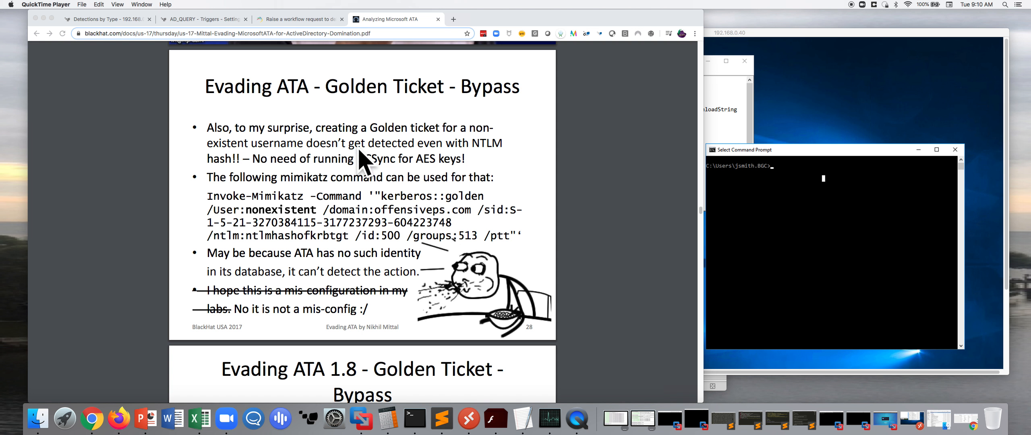
{"action": "mouse_move", "coordinate": [190, 202]}
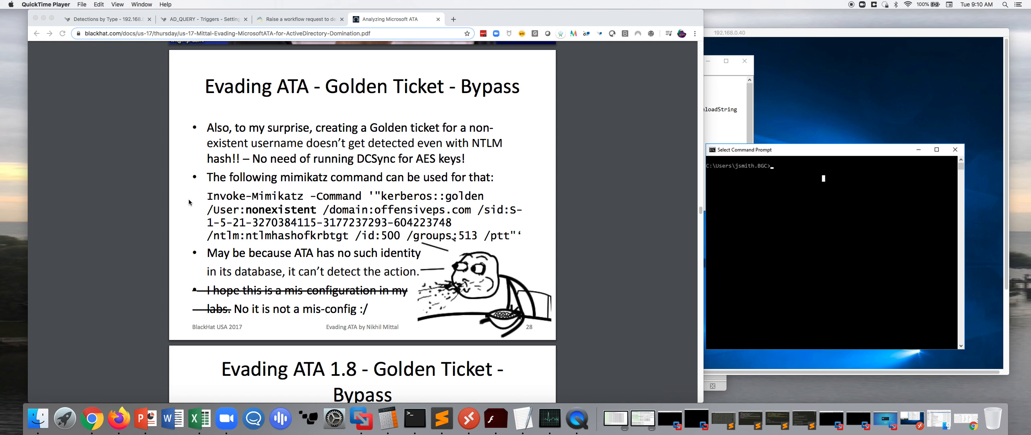
{"action": "mouse_move", "coordinate": [353, 230]}
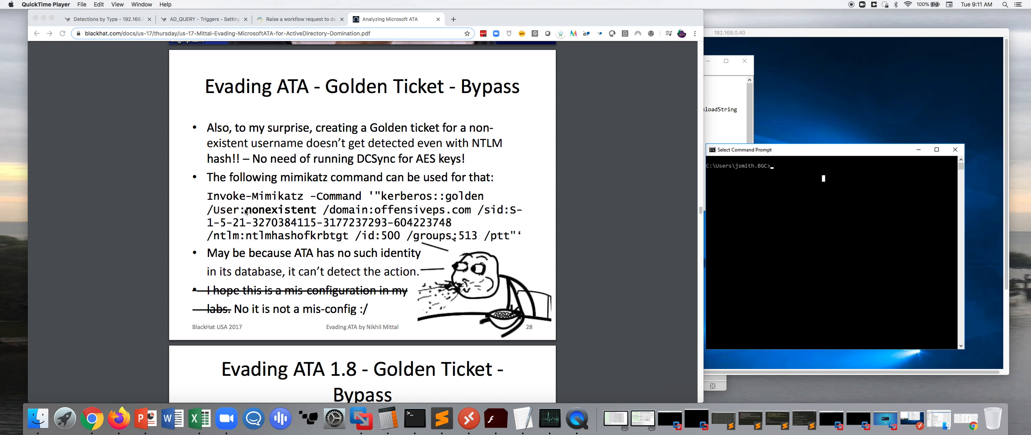
{"action": "mouse_move", "coordinate": [301, 21]}
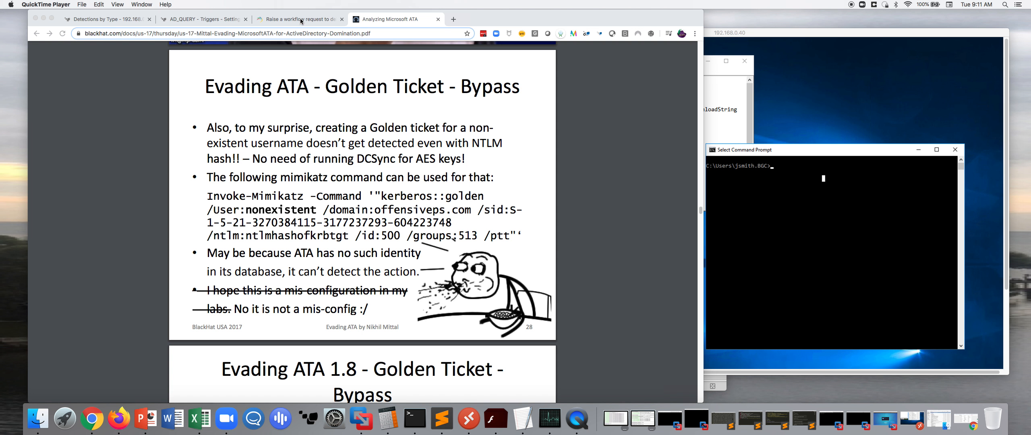
- Switch to the ADManager Plus 'Raise a workflow request' API documentation page
{"action": "left_click", "coordinate": [299, 19]}
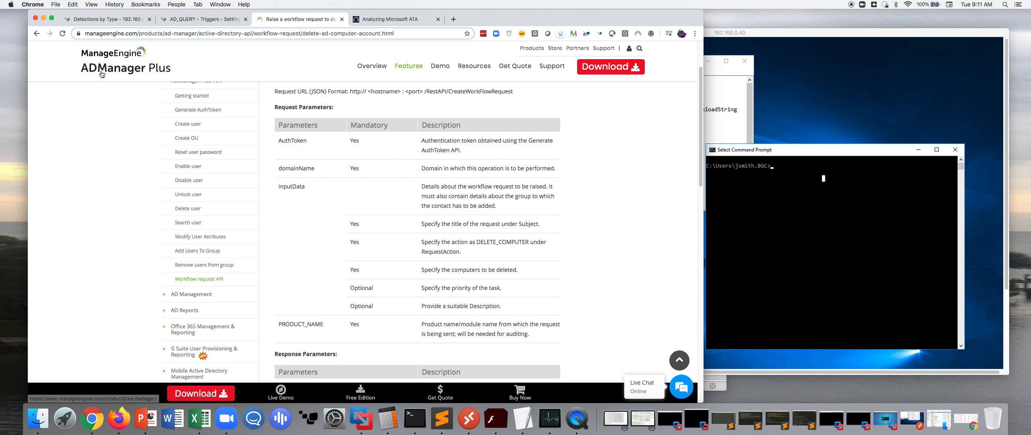
{"action": "mouse_move", "coordinate": [96, 85]}
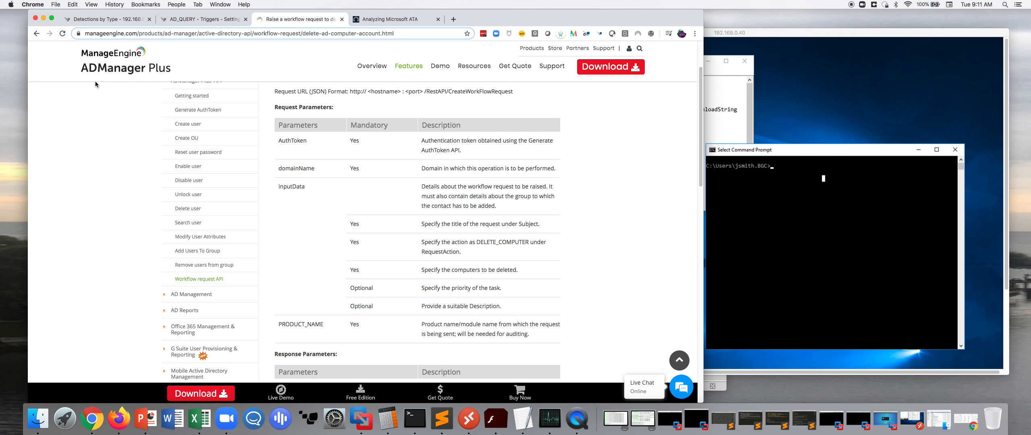
{"action": "mouse_move", "coordinate": [115, 123]}
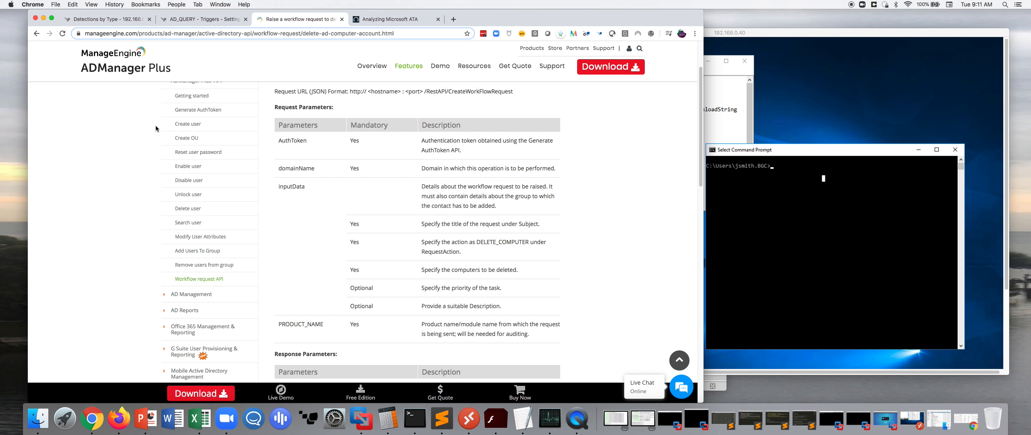
{"action": "mouse_move", "coordinate": [193, 126]}
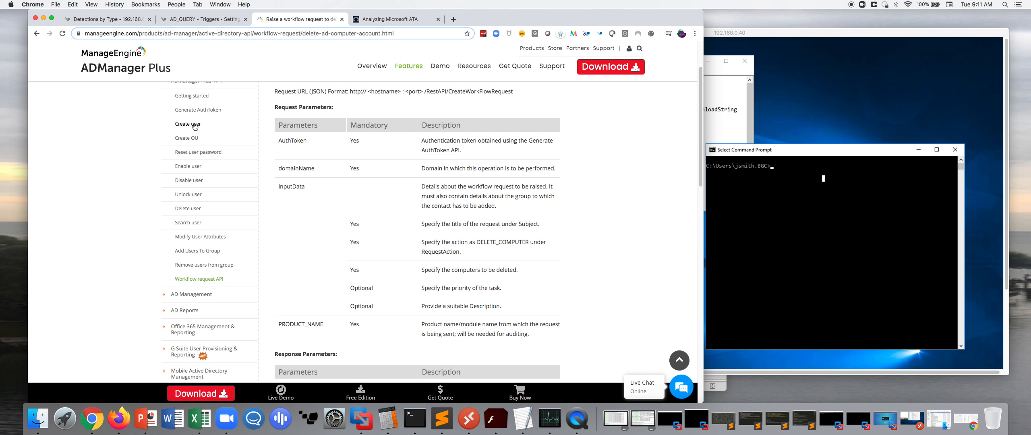
{"action": "mouse_move", "coordinate": [185, 138]}
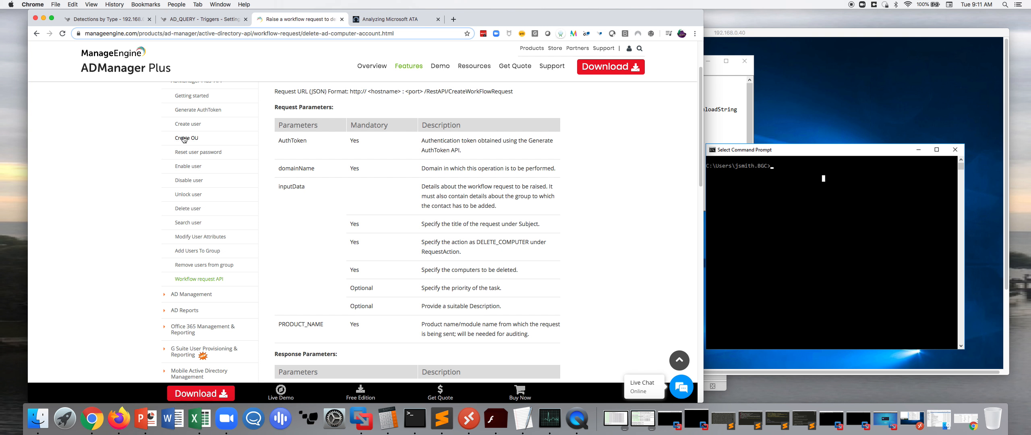
{"action": "mouse_move", "coordinate": [141, 157]}
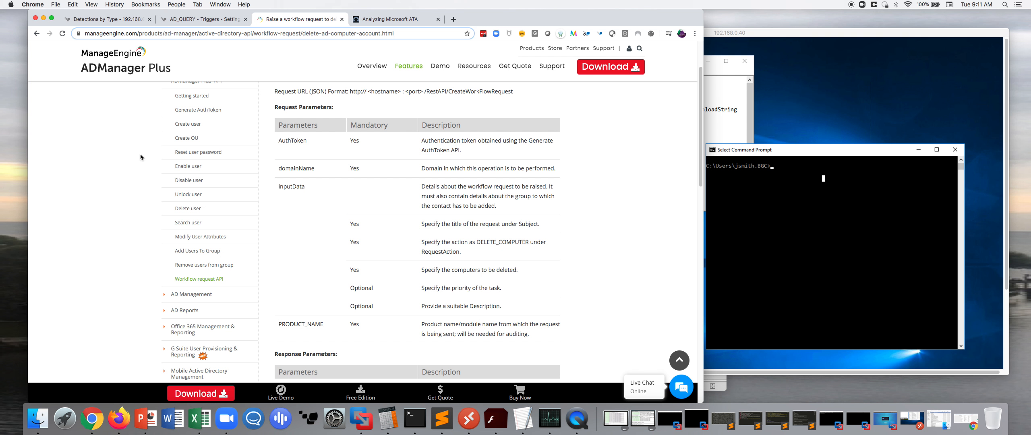
{"action": "mouse_move", "coordinate": [123, 158]}
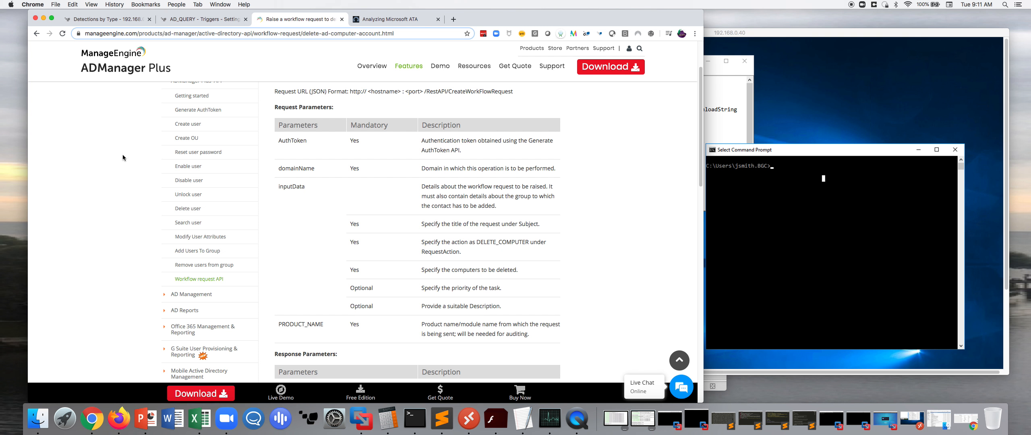
{"action": "mouse_move", "coordinate": [814, 106]}
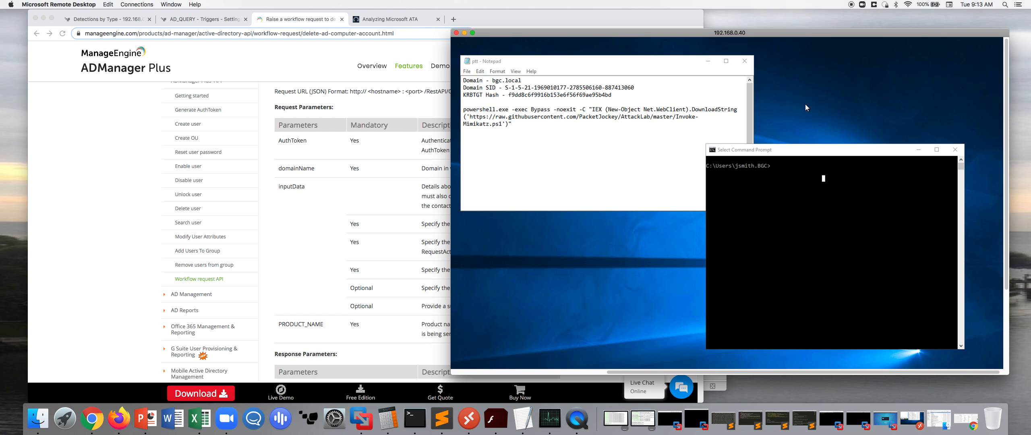
{"action": "mouse_move", "coordinate": [607, 179]}
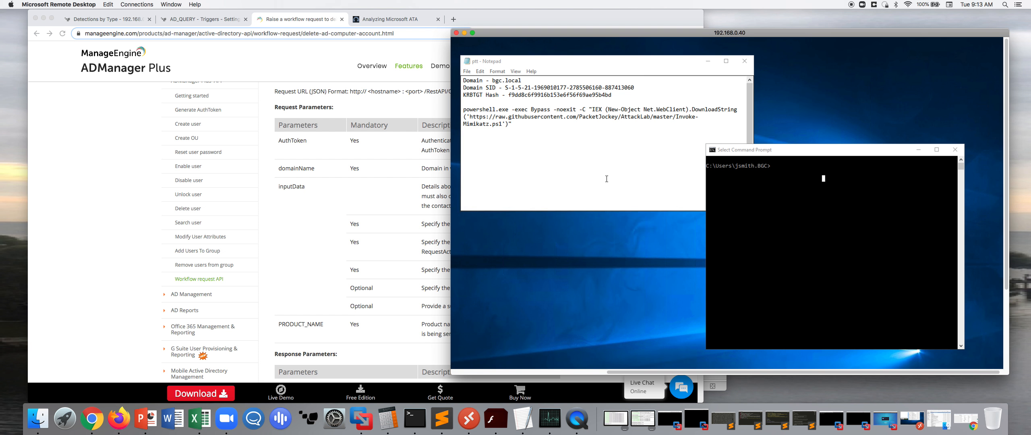
{"action": "mouse_move", "coordinate": [588, 200]}
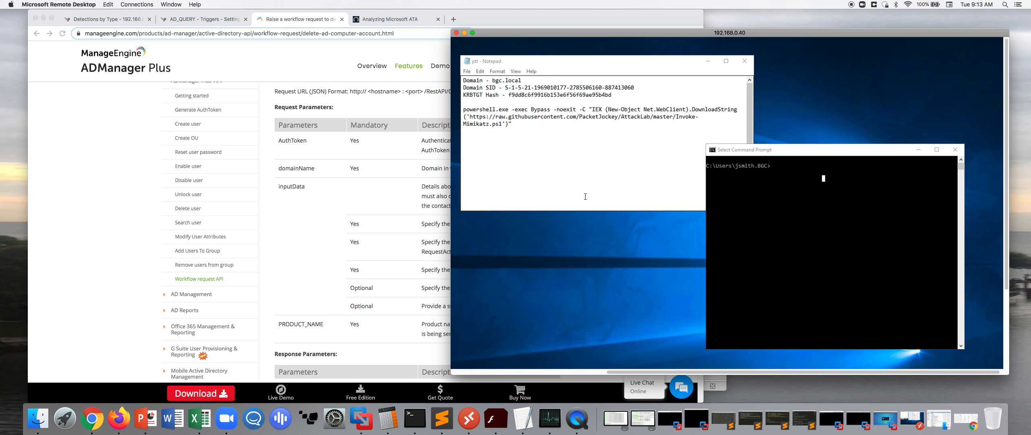
{"action": "mouse_move", "coordinate": [577, 134]}
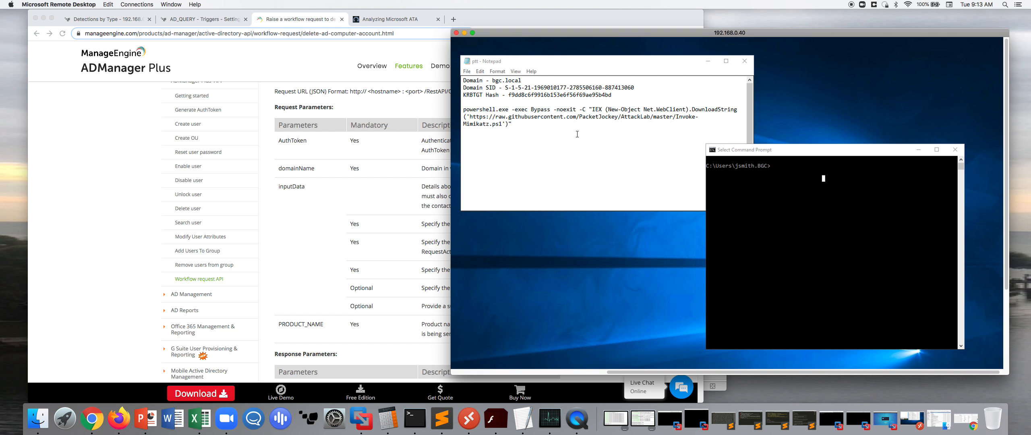
{"action": "mouse_move", "coordinate": [560, 141]}
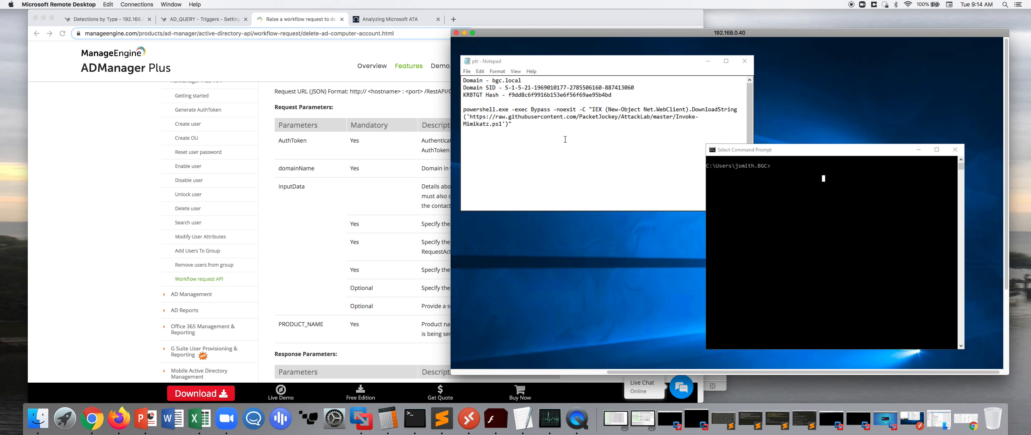
{"action": "mouse_move", "coordinate": [496, 93]}
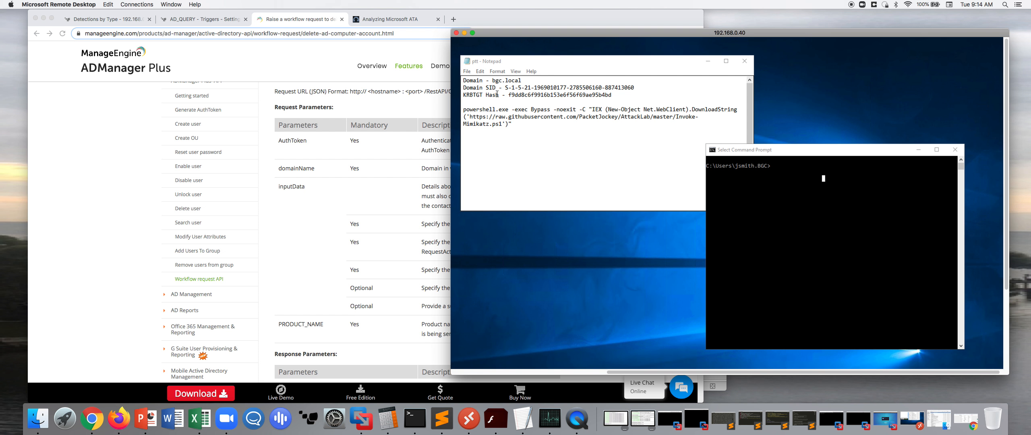
{"action": "mouse_move", "coordinate": [577, 136]}
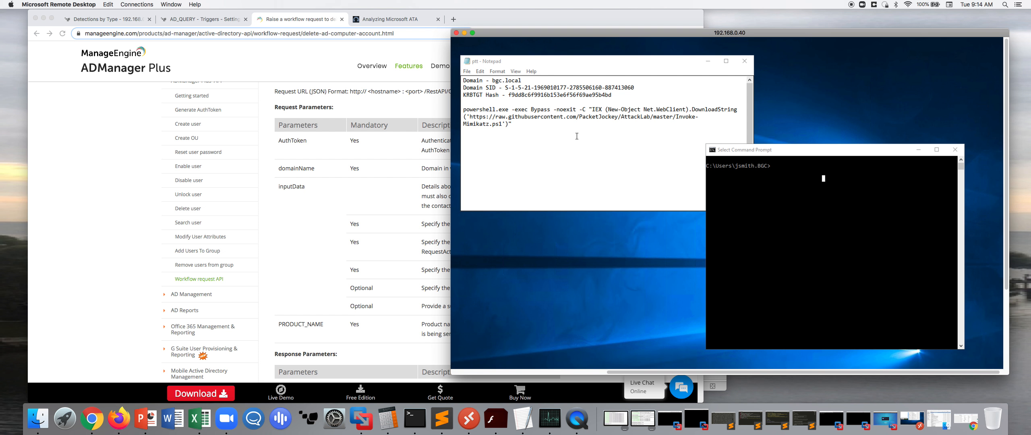
{"action": "mouse_move", "coordinate": [539, 105]}
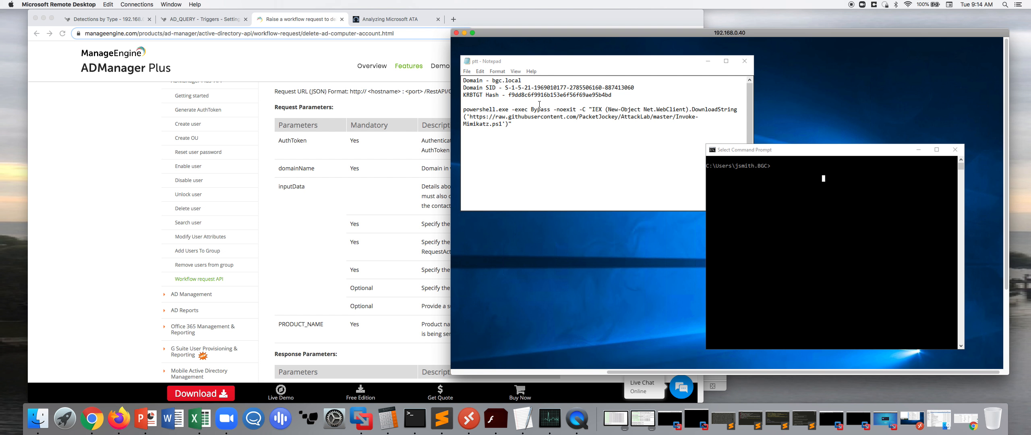
{"action": "mouse_move", "coordinate": [524, 127]}
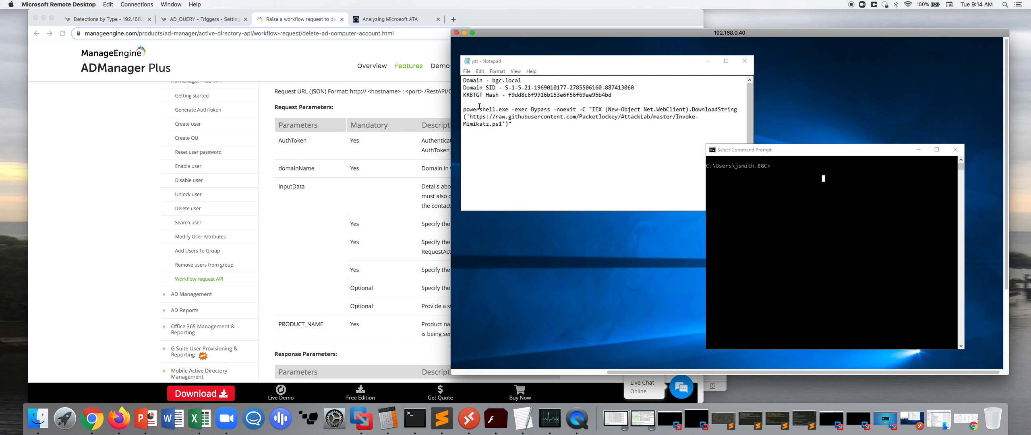
{"action": "mouse_move", "coordinate": [520, 128]}
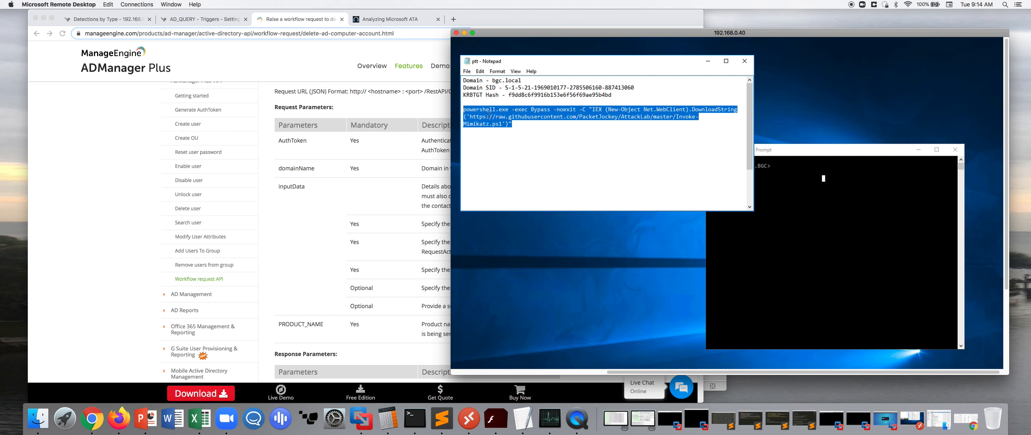
{"action": "mouse_move", "coordinate": [819, 190]}
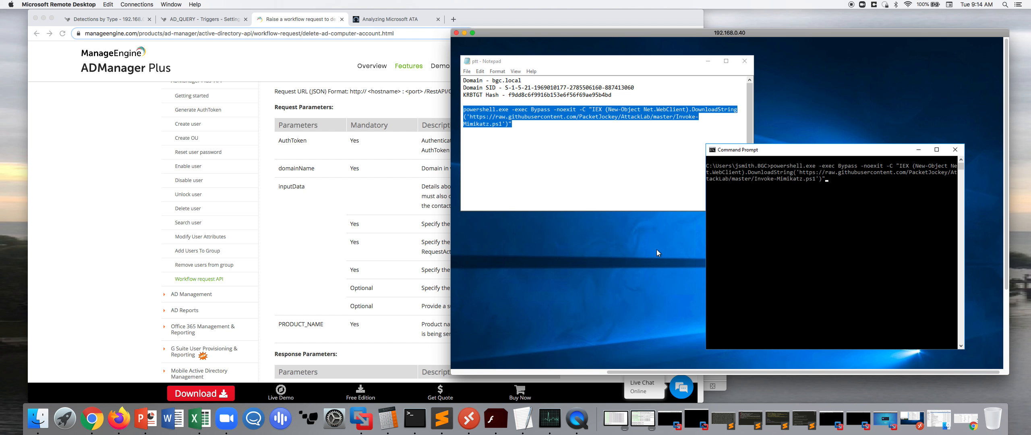
- Enter the Invoke-Mimikatz golden-ticket command for bgc.local at the PowerShell prompt without running it
{"action": "key", "text": "Return"}
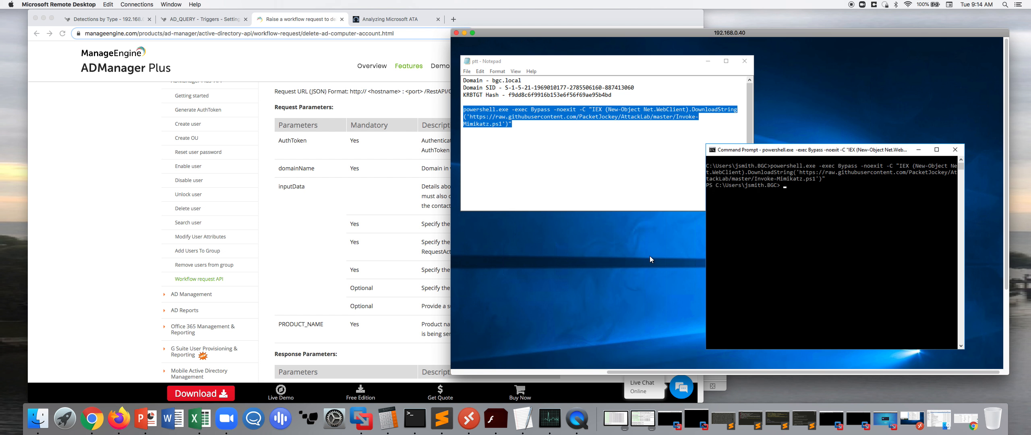
{"action": "mouse_move", "coordinate": [732, 191]}
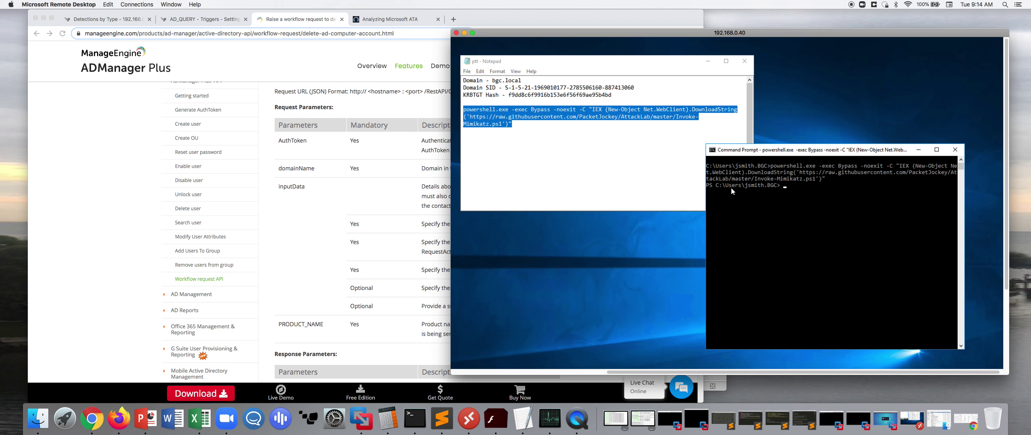
{"action": "type", "text": "invoke-mimikatz -Command misc::cmd"}
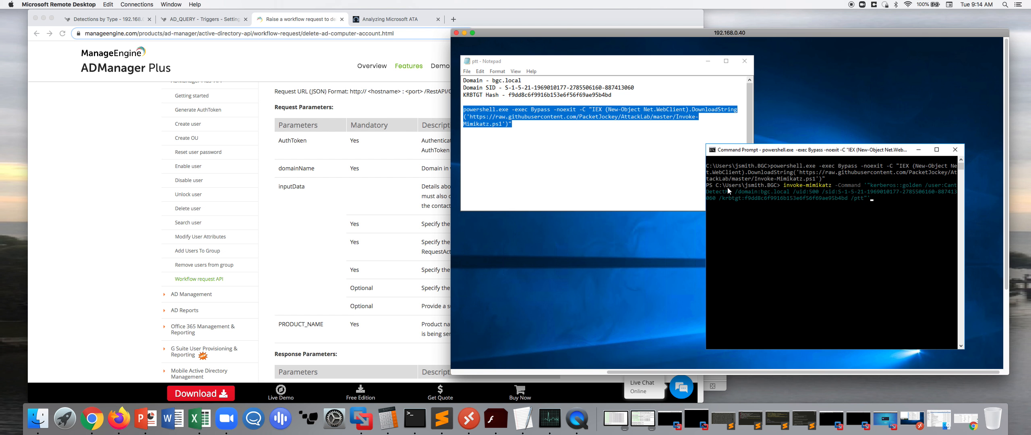
{"action": "mouse_move", "coordinate": [705, 202]}
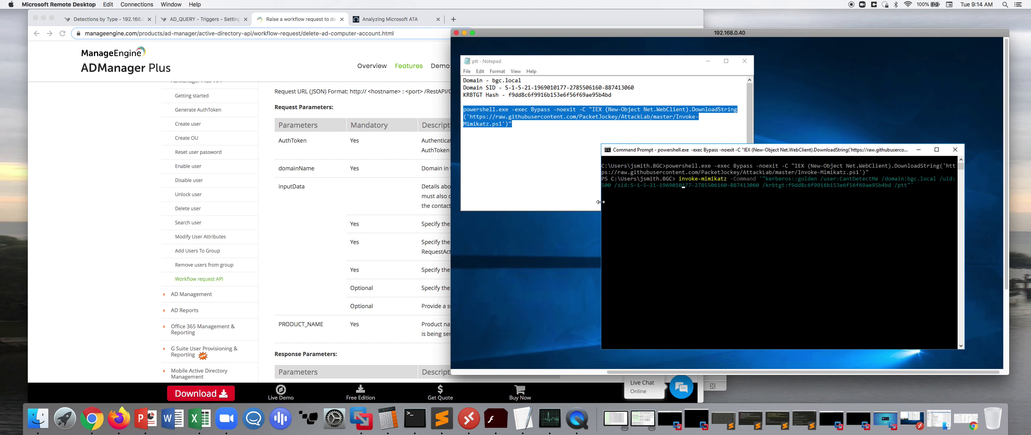
- Queue the invoke-mimikatz -Command misc::cmd shell request after the golden ticket is submitted
{"action": "type", "text": "invoke-mimikatz -Command misc::cmd"}
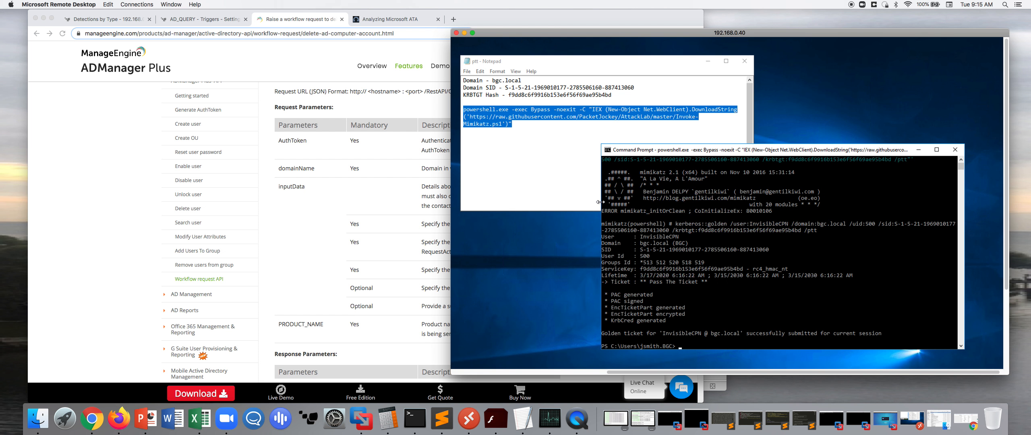
{"action": "mouse_move", "coordinate": [691, 324]}
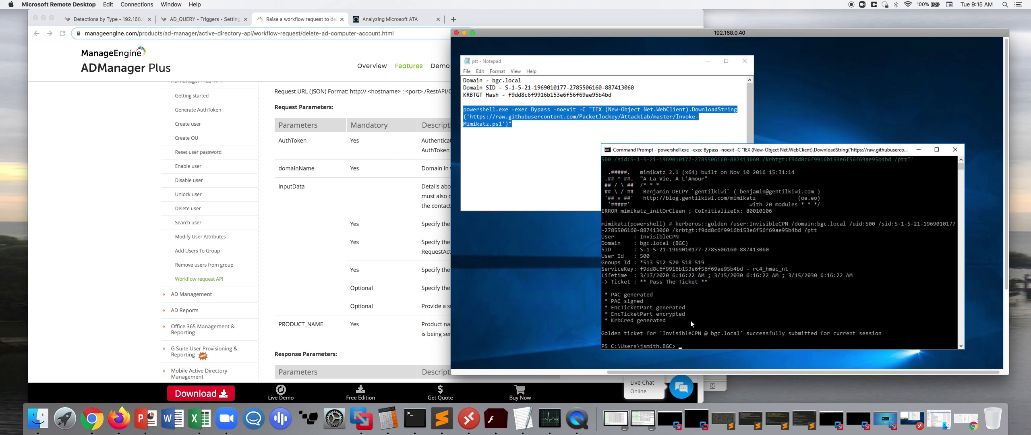
{"action": "mouse_move", "coordinate": [667, 335]}
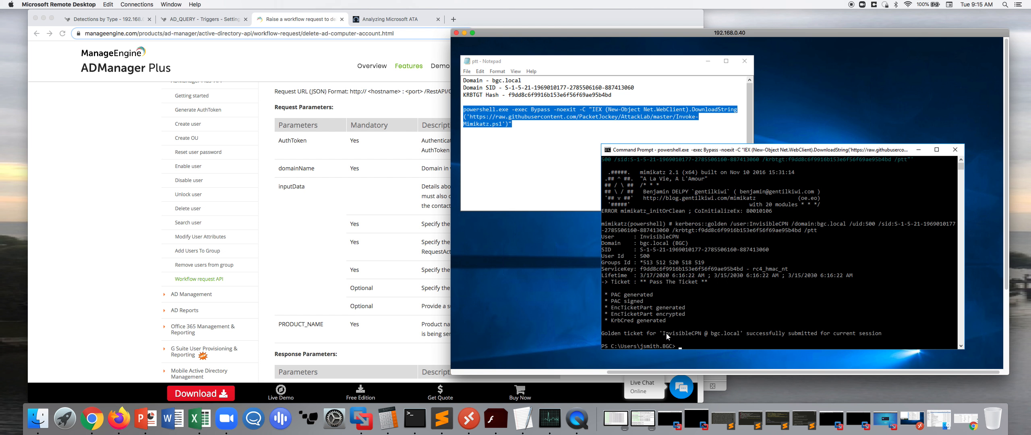
{"action": "mouse_move", "coordinate": [828, 219]}
{"action": "type", "text": "invoke-mimikatz -Command misc::cmd"}
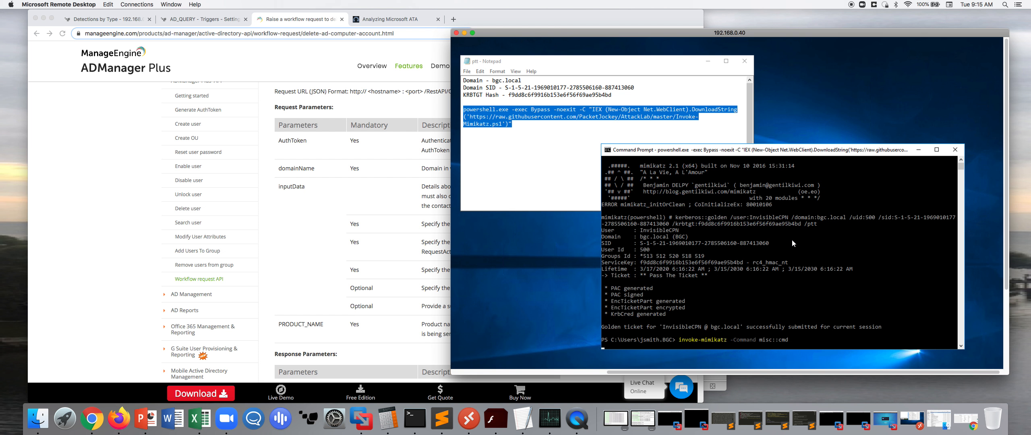
{"action": "mouse_move", "coordinate": [793, 240]}
{"action": "type", "text": "ipconfig"}
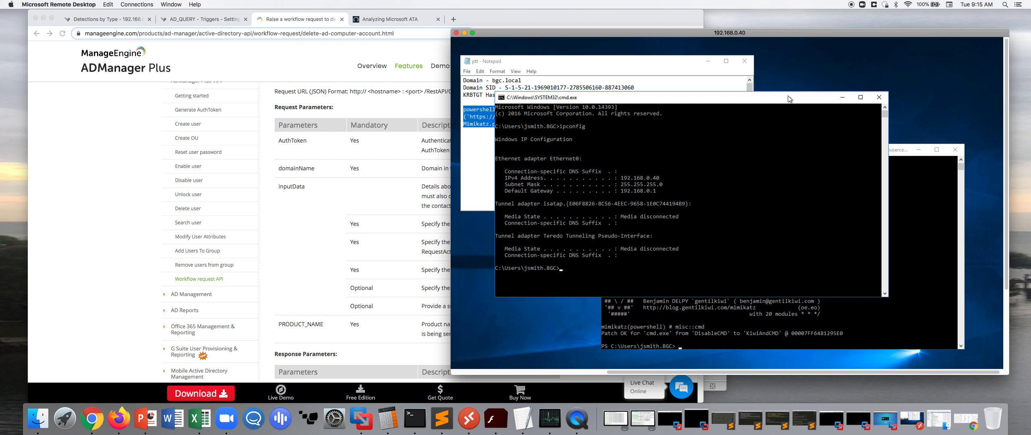
{"action": "mouse_move", "coordinate": [646, 187]}
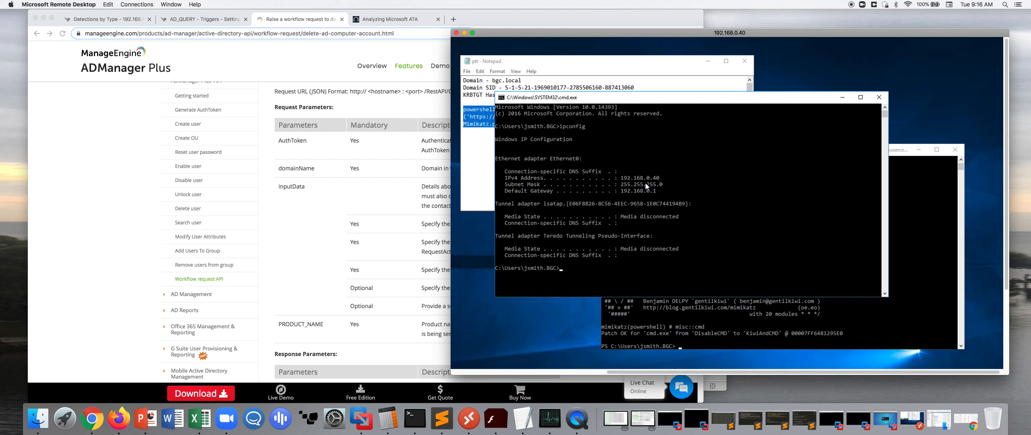
{"action": "mouse_move", "coordinate": [706, 181]}
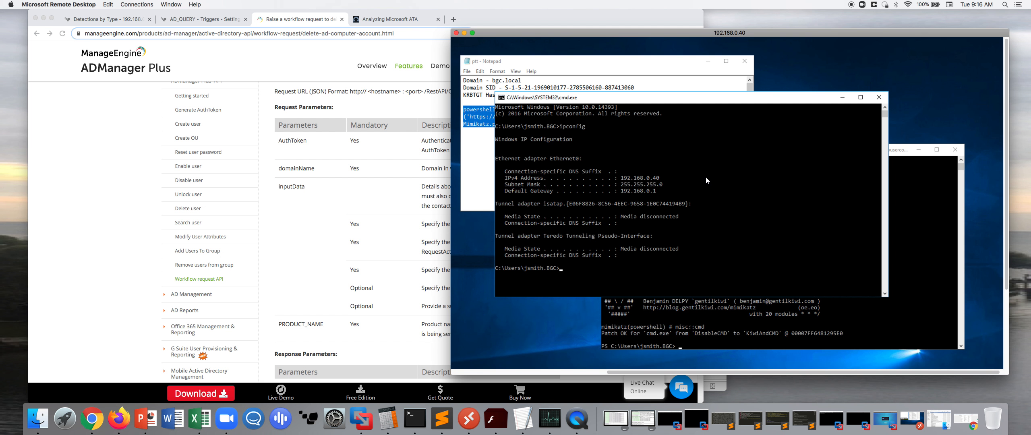
- Run whoami (bgc\jsmith) and enter hostname in the new Mimikatz cmd.exe window
{"action": "type", "text": "whoami"}
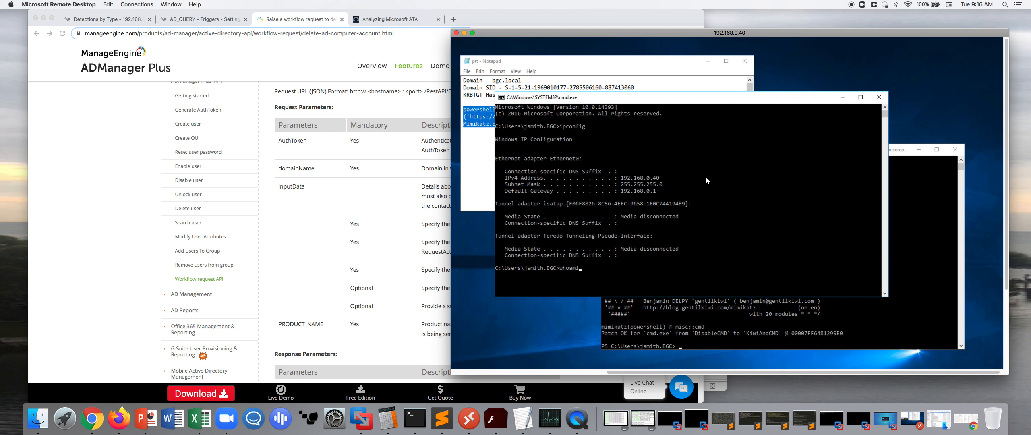
{"action": "key", "text": "Return"}
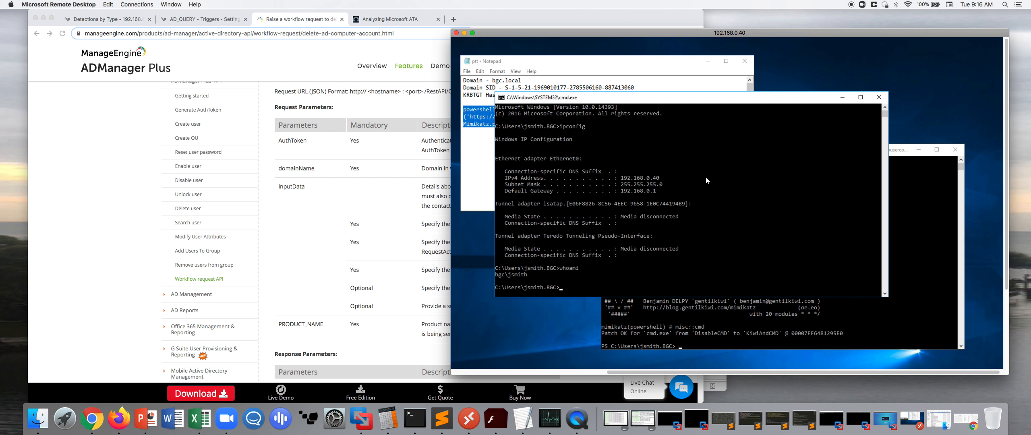
{"action": "type", "text": "hostname"}
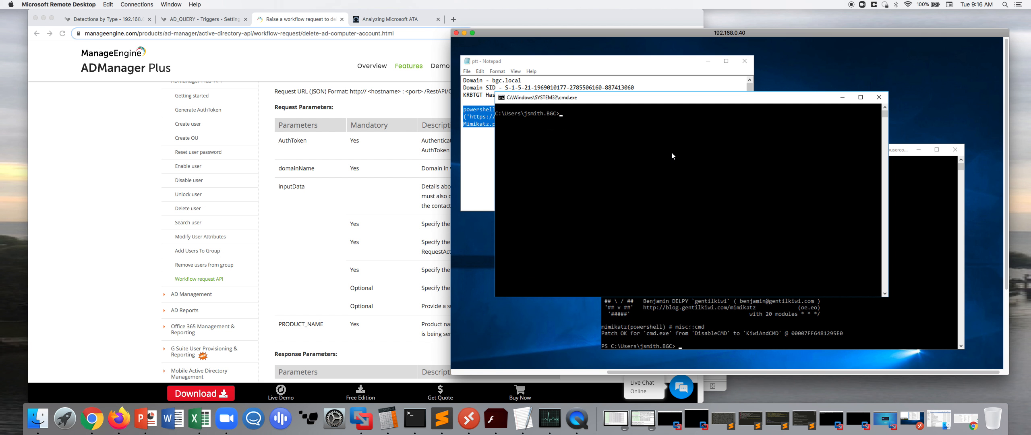
{"action": "mouse_move", "coordinate": [226, 86]}
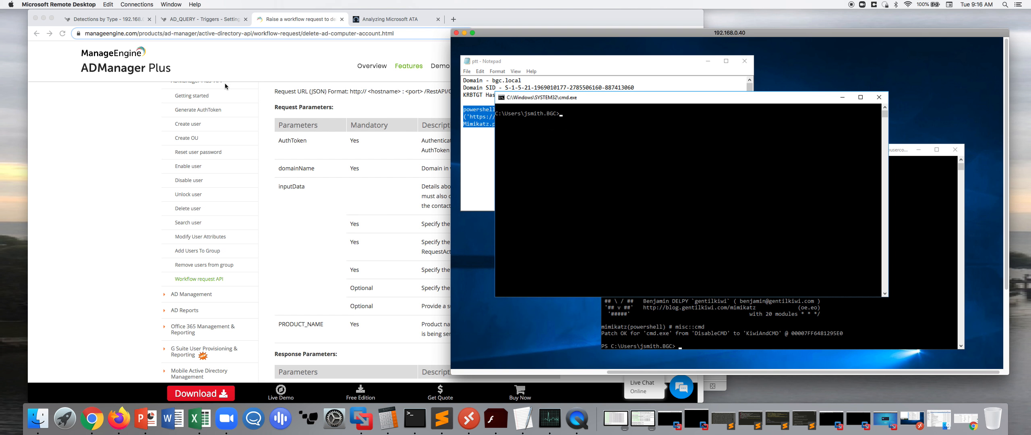
- Review the AD_QUERY trigger code that checks Kerberos principal names against Active Directory
{"action": "left_click", "coordinate": [197, 20]}
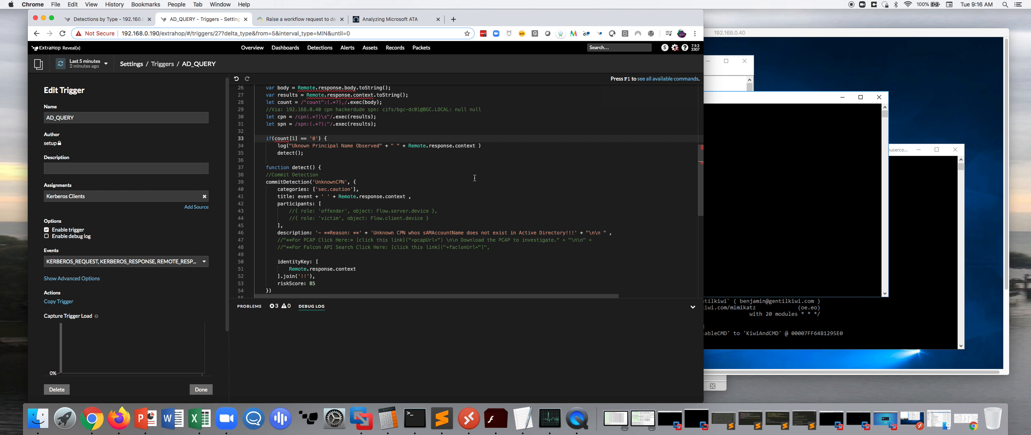
{"action": "scroll", "scroll_direction": "up", "scroll_amount": 3}
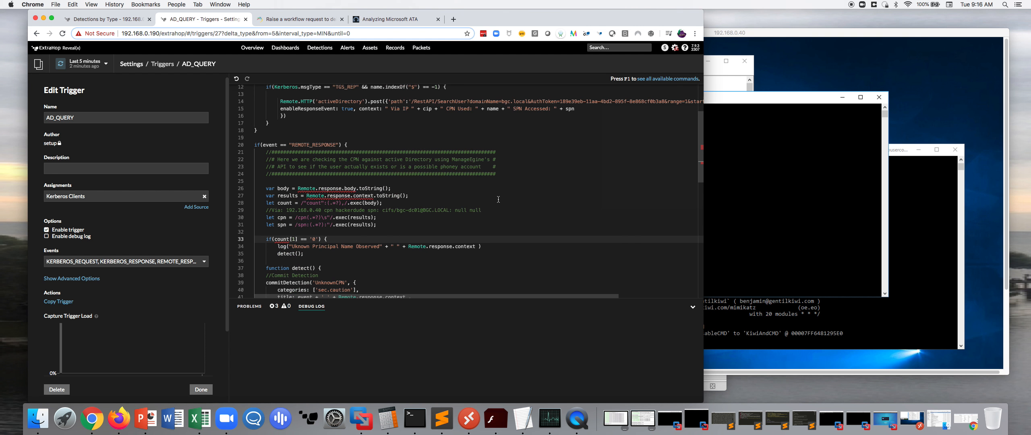
{"action": "scroll", "scroll_direction": "up", "scroll_amount": 3}
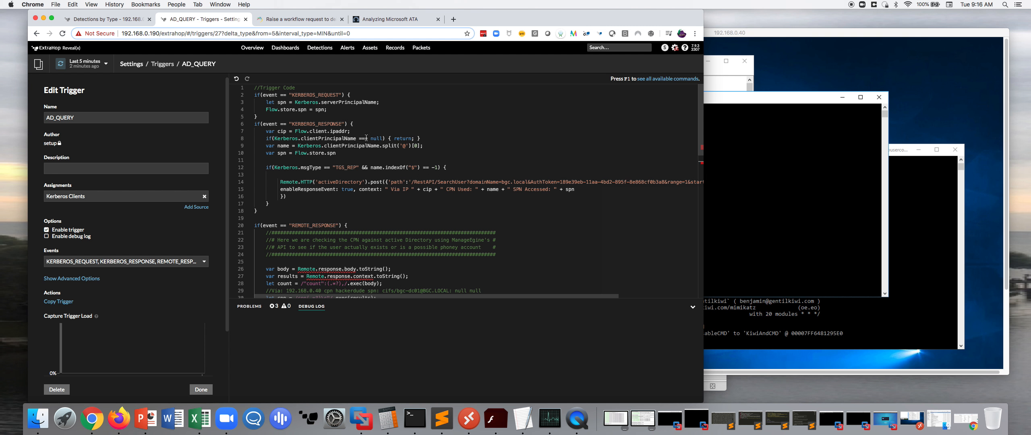
{"action": "mouse_move", "coordinate": [517, 130]}
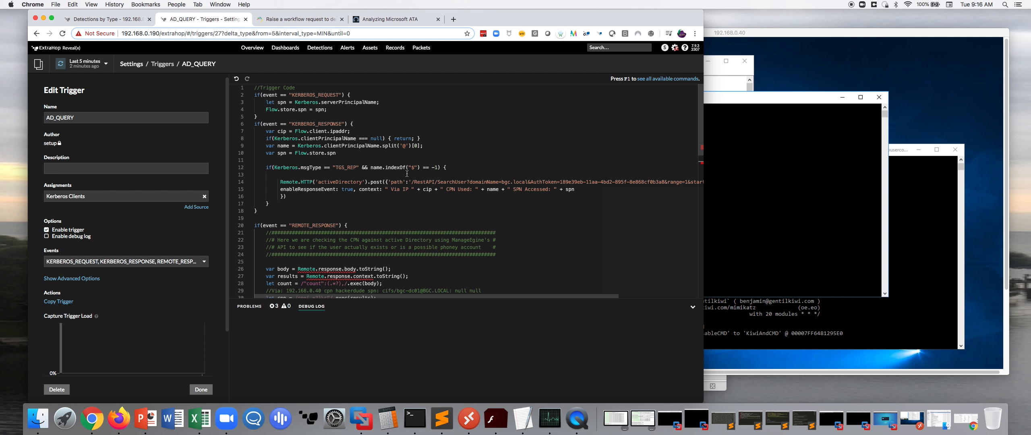
{"action": "mouse_move", "coordinate": [538, 155]}
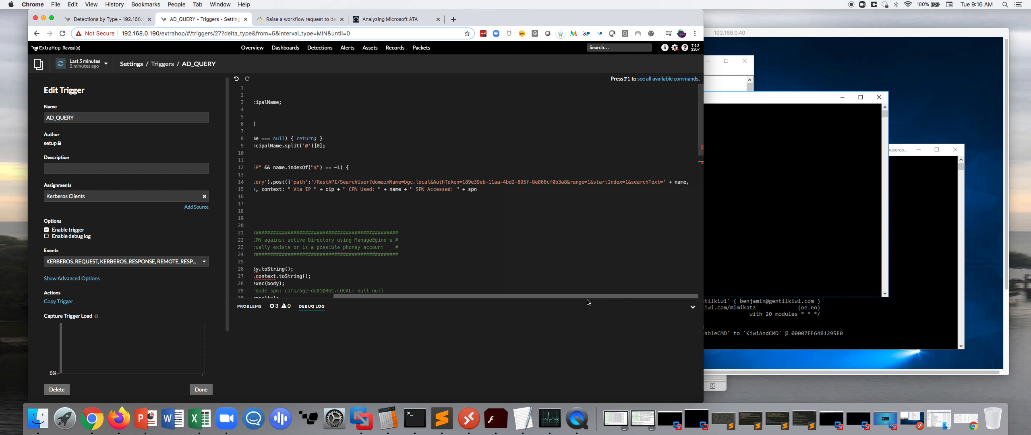
{"action": "mouse_move", "coordinate": [612, 302]}
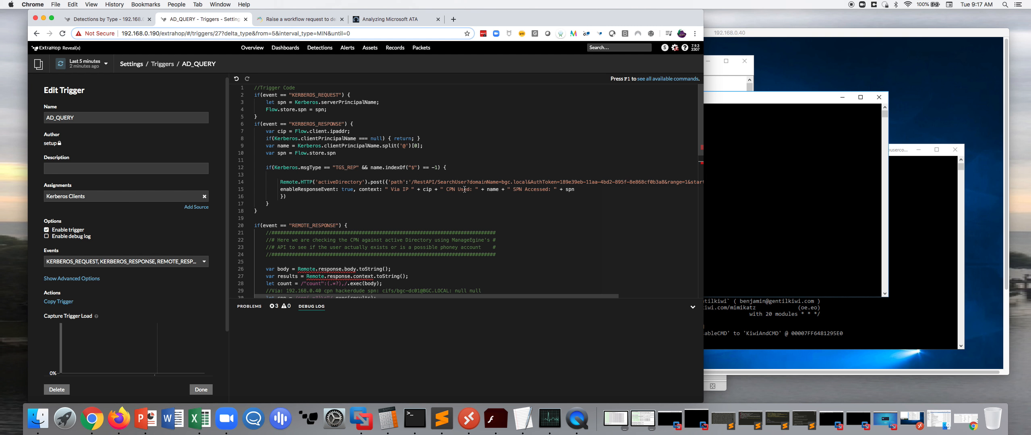
{"action": "scroll", "scroll_direction": "down", "scroll_amount": 3}
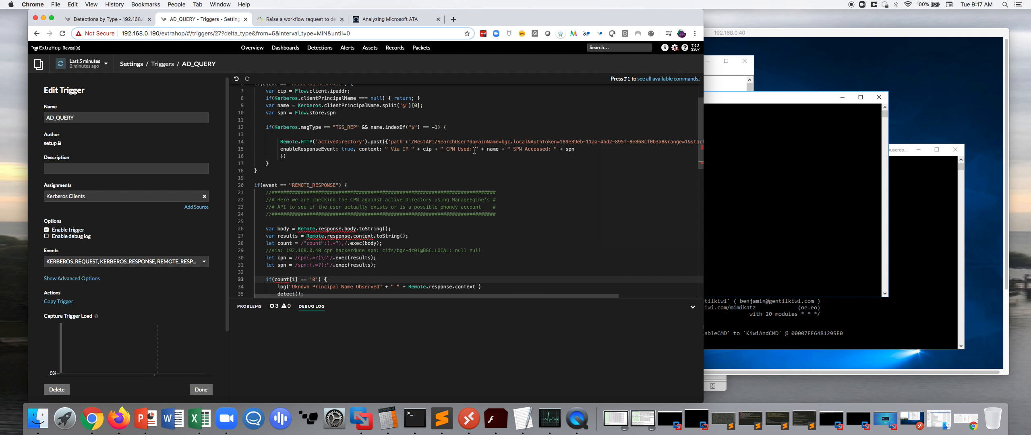
- Compare the ADManager Plus API docs with the trigger script, then scan the code again
{"action": "left_click", "coordinate": [296, 18]}
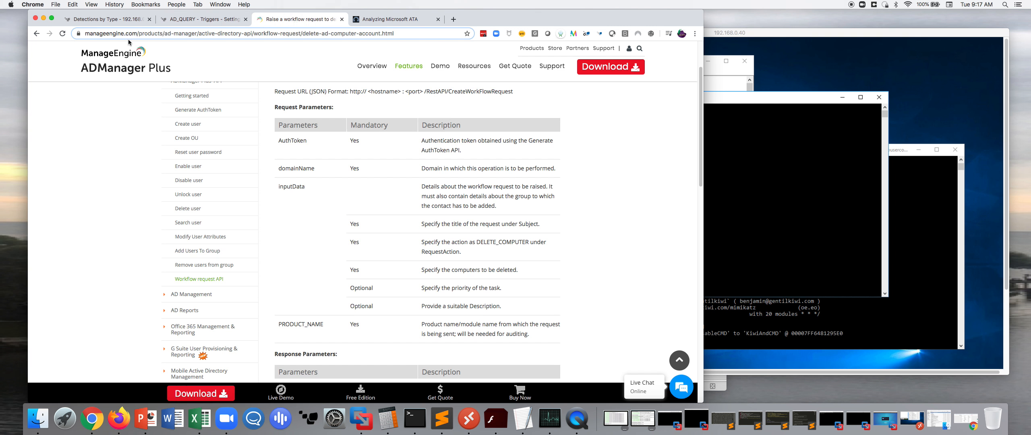
{"action": "left_click", "coordinate": [201, 19]}
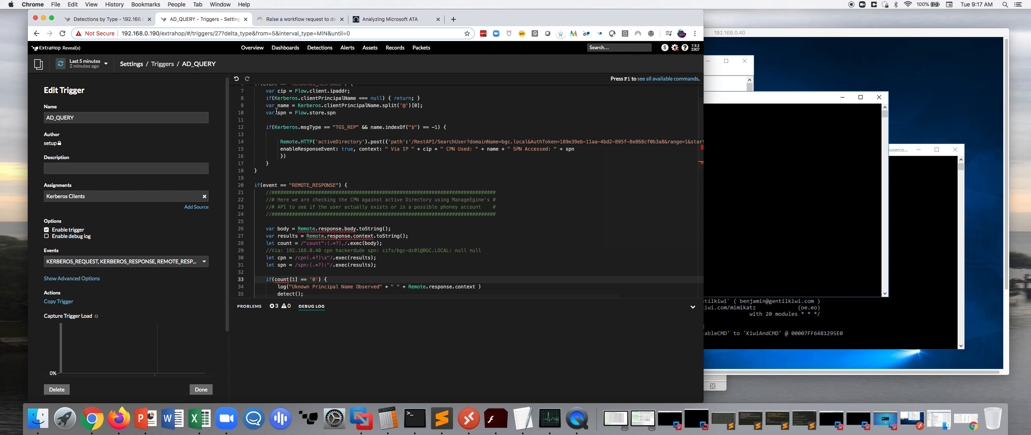
{"action": "scroll", "scroll_direction": "up", "scroll_amount": 3}
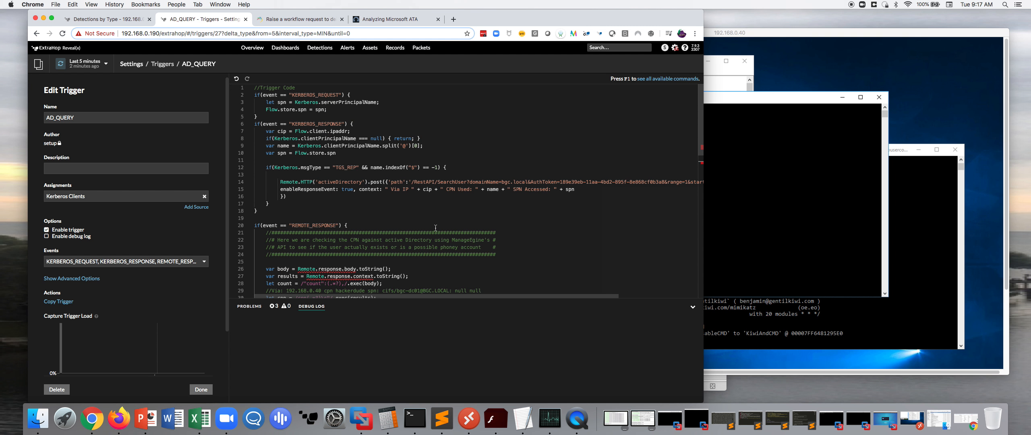
{"action": "scroll", "scroll_direction": "down", "scroll_amount": 3}
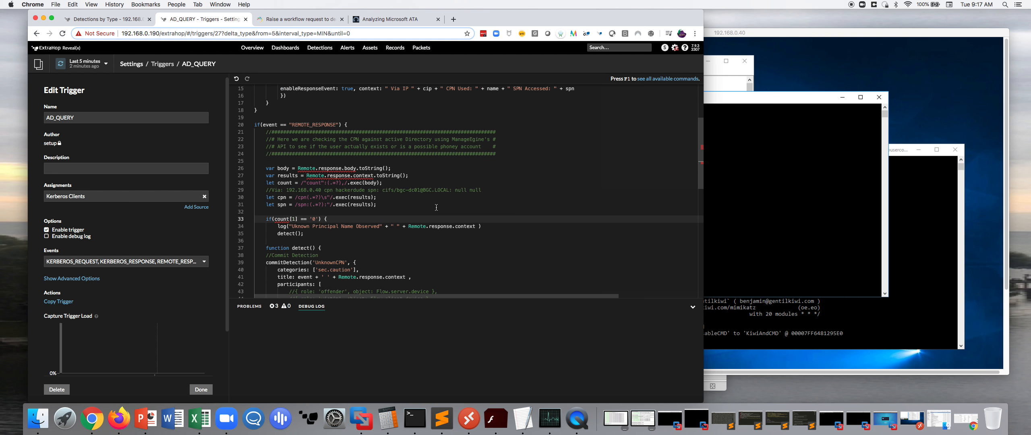
{"action": "mouse_move", "coordinate": [450, 195]}
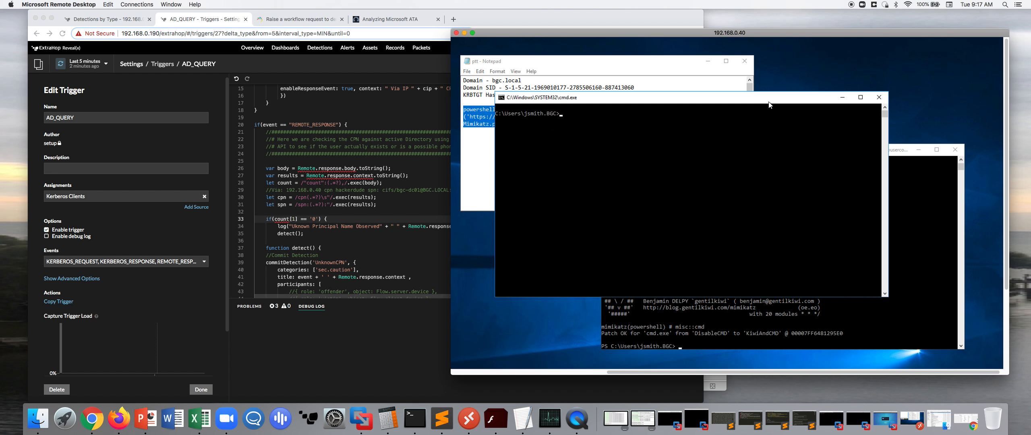
- Run downloads\PsExec.exe \\bgc-dc01 cmd.exe and check ipconfig in the BGC-DC01 shell
{"action": "type", "text": "down"}
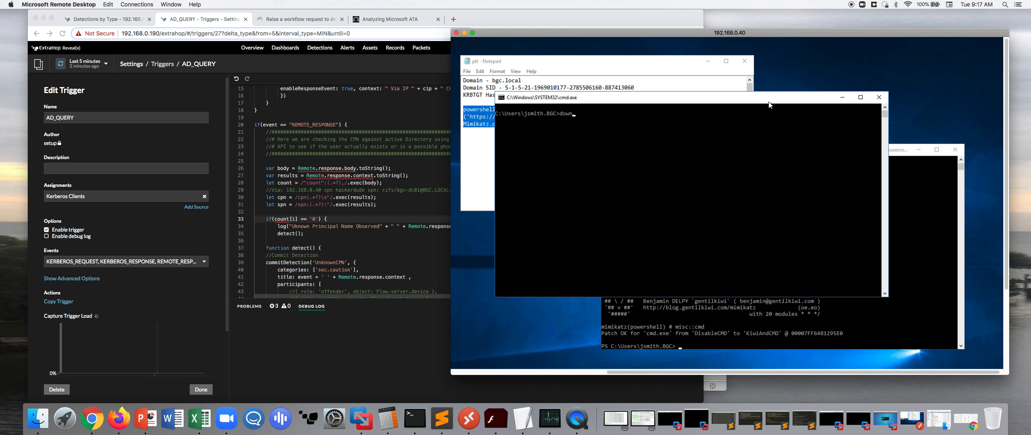
{"action": "type", "text": "loads\\"}
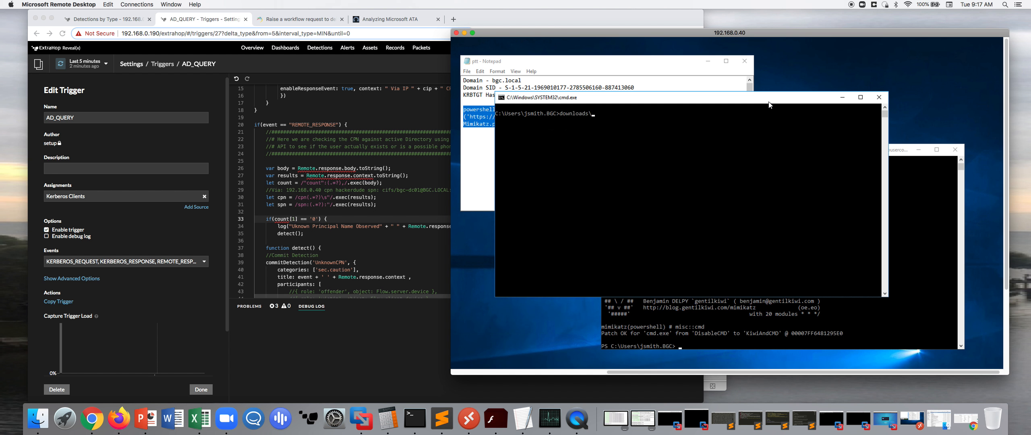
{"action": "type", "text": "PsExec.exe"}
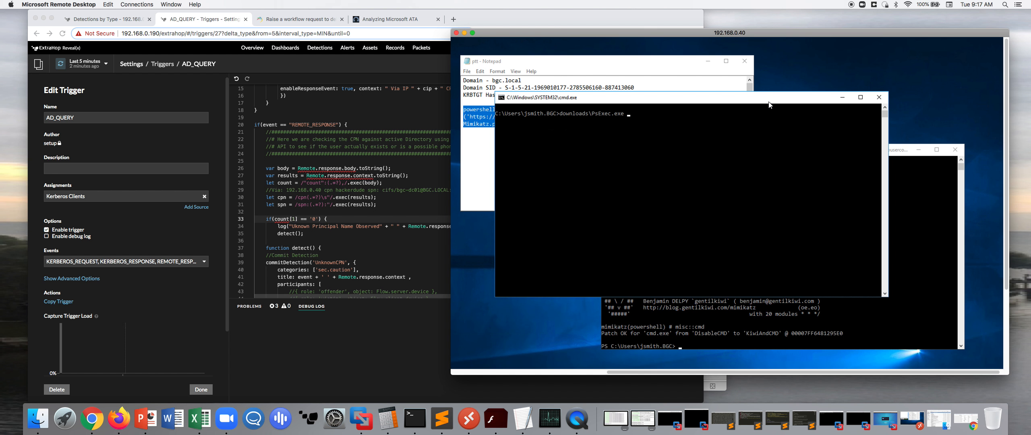
{"action": "type", "text": "\\\\"}
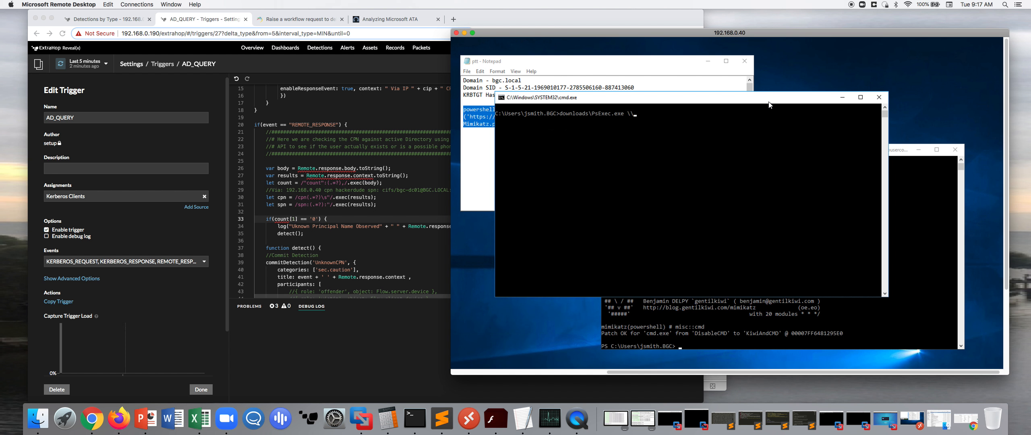
{"action": "type", "text": "bgc-dc"}
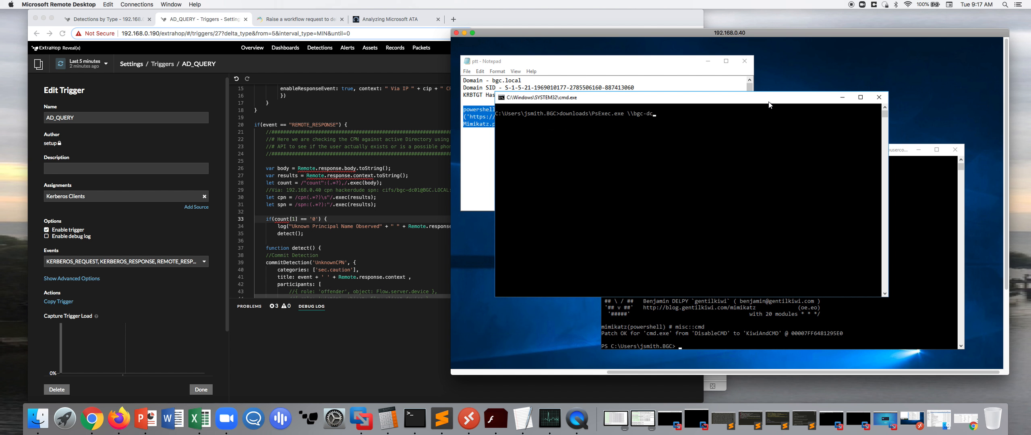
{"action": "type", "text": "01\\"}
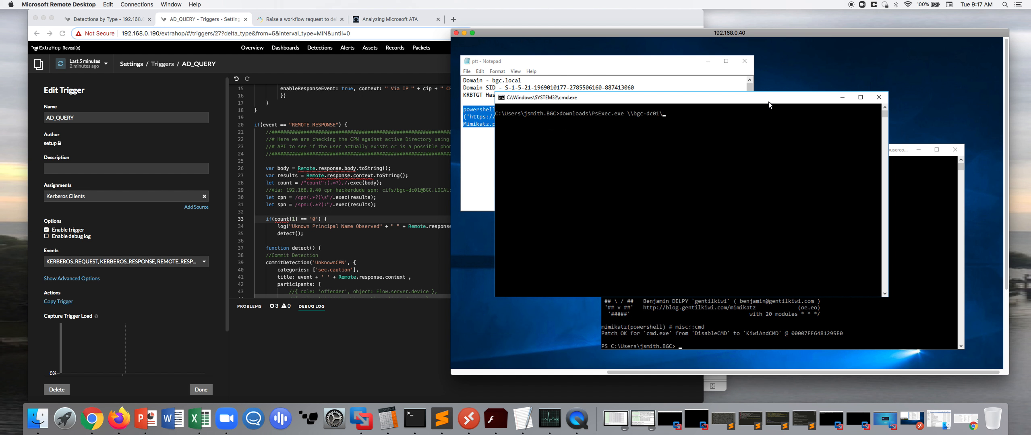
{"action": "type", "text": "cmd.exe"}
{"action": "type", "text": "whoami"}
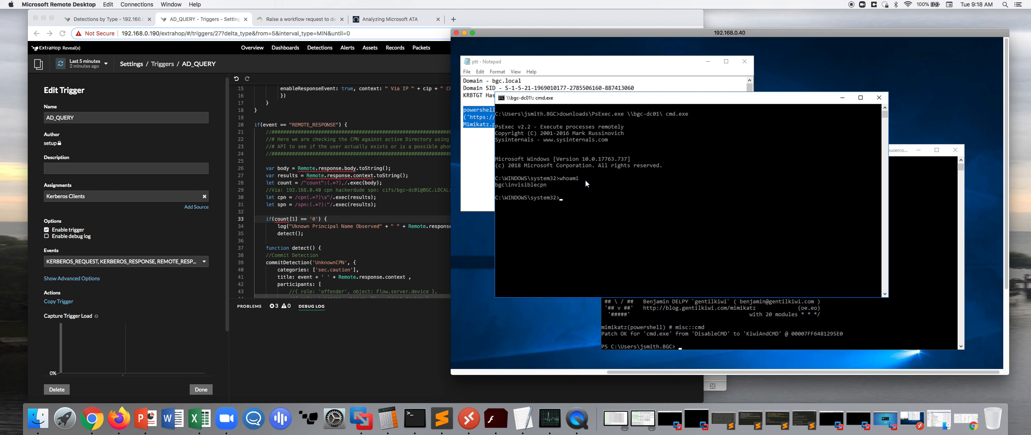
{"action": "mouse_move", "coordinate": [529, 197]}
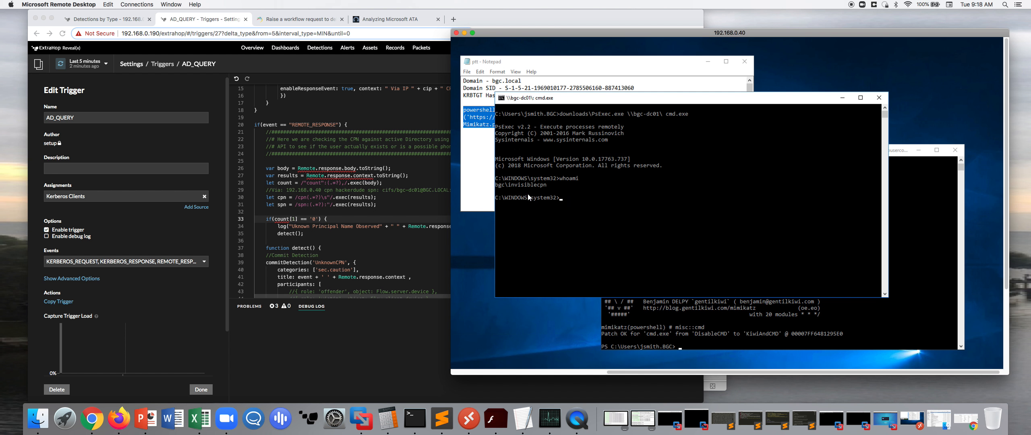
{"action": "mouse_move", "coordinate": [605, 193]}
{"action": "type", "text": "hostname"}
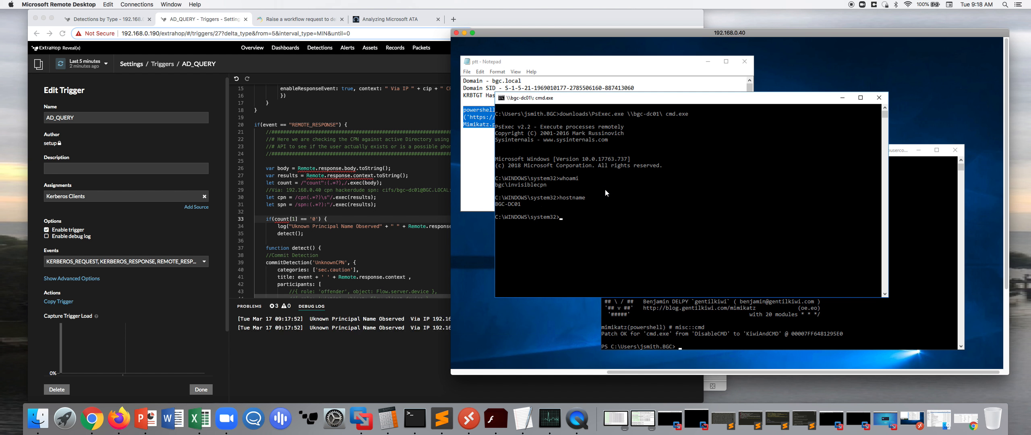
{"action": "mouse_move", "coordinate": [516, 215]}
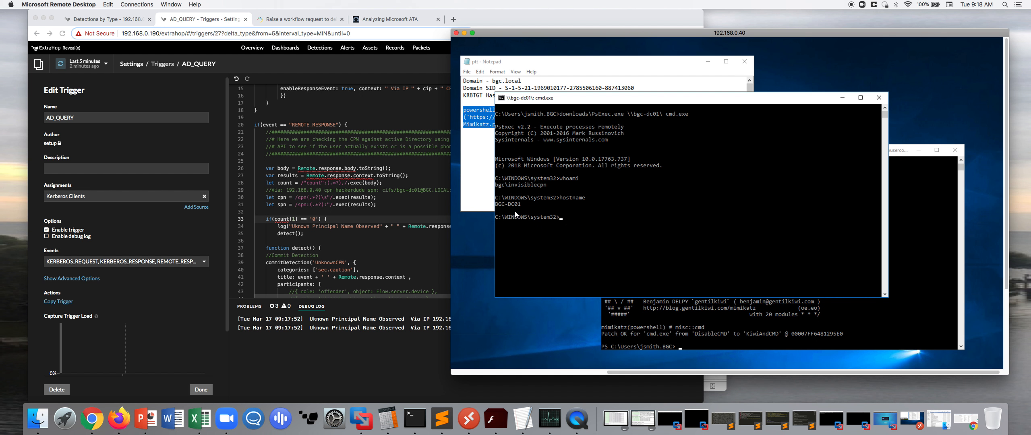
{"action": "mouse_move", "coordinate": [625, 201]}
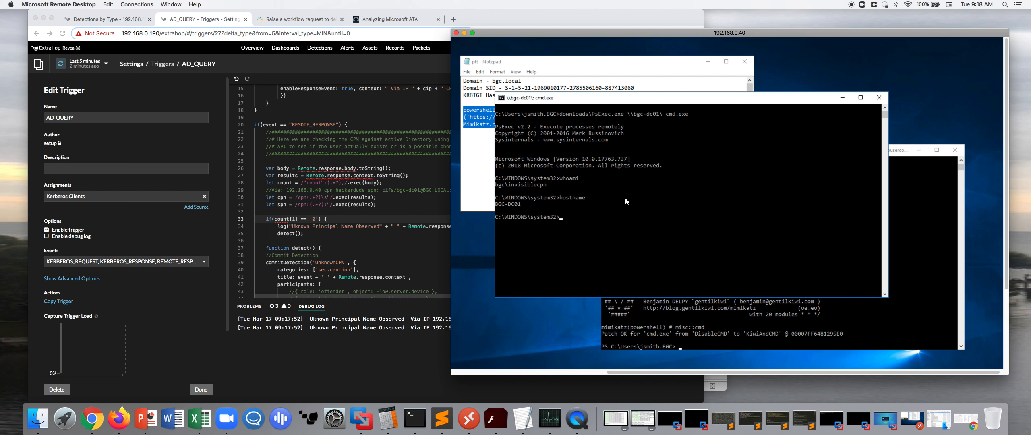
{"action": "type", "text": "ipconfig"}
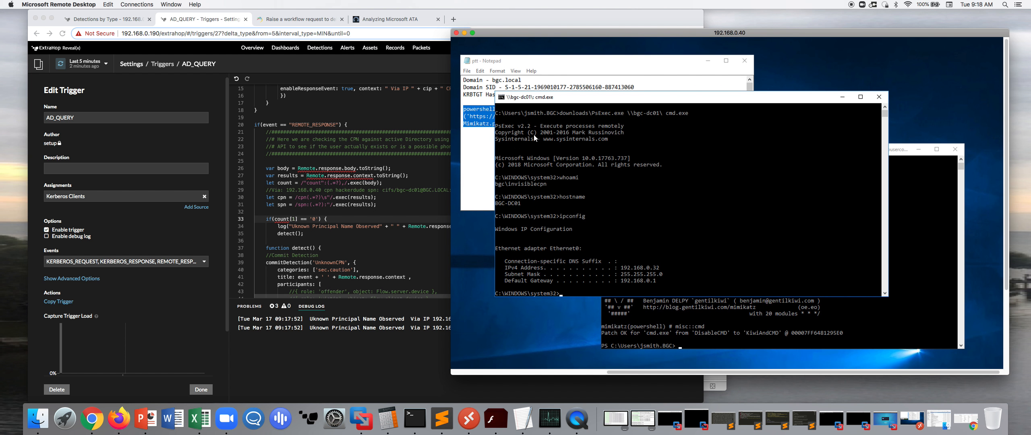
{"action": "mouse_move", "coordinate": [610, 200]}
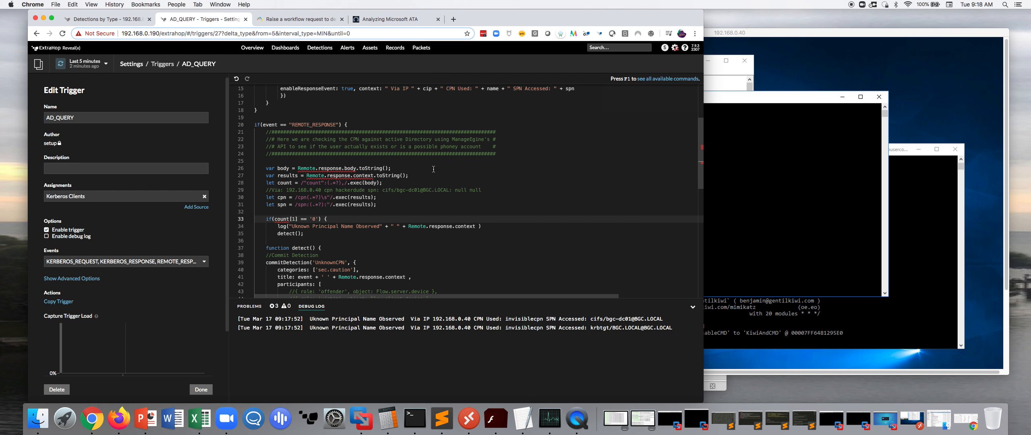
{"action": "mouse_move", "coordinate": [384, 244]}
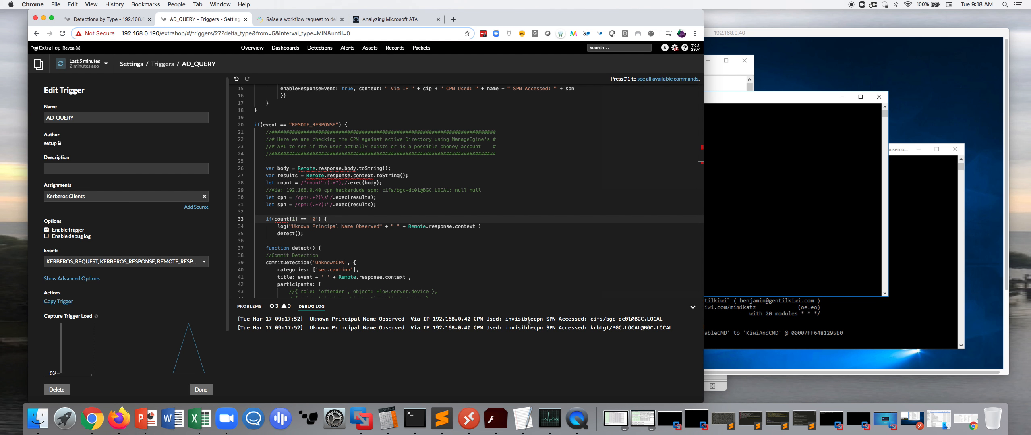
- Read the AD_QUERY debug log entries for invisiblecpn, then go to Detections by Type
{"action": "scroll", "scroll_direction": "up", "scroll_amount": 3}
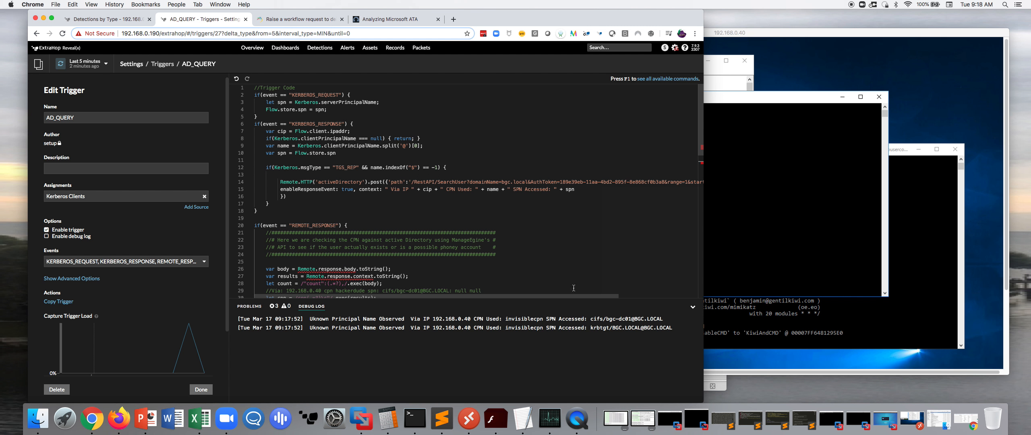
{"action": "mouse_move", "coordinate": [545, 303]}
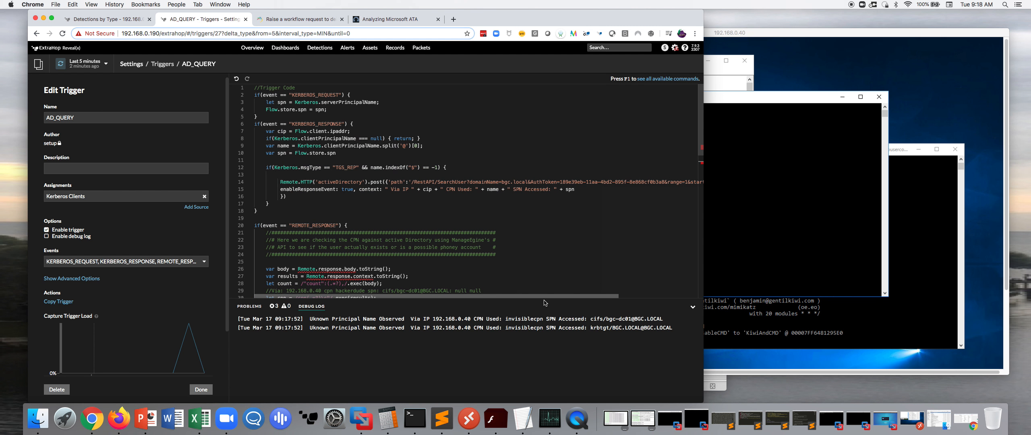
{"action": "scroll", "scroll_direction": "down", "scroll_amount": 3}
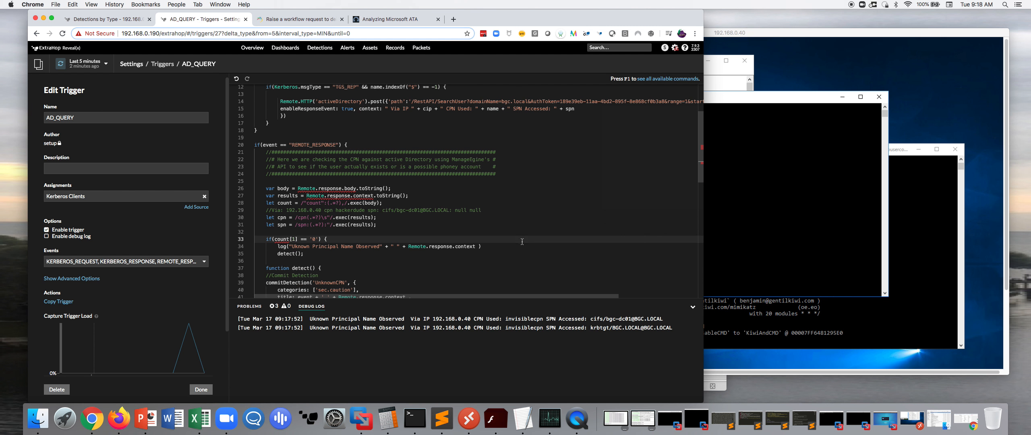
{"action": "mouse_move", "coordinate": [490, 278]}
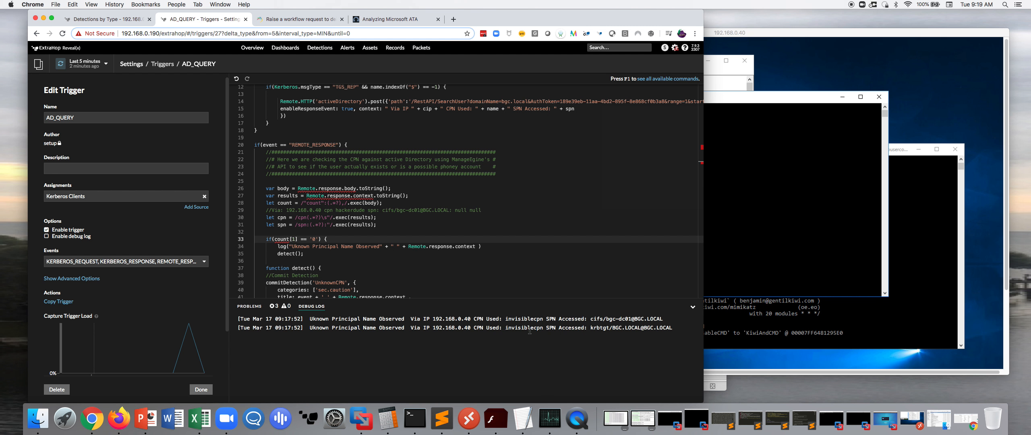
{"action": "mouse_move", "coordinate": [620, 334]}
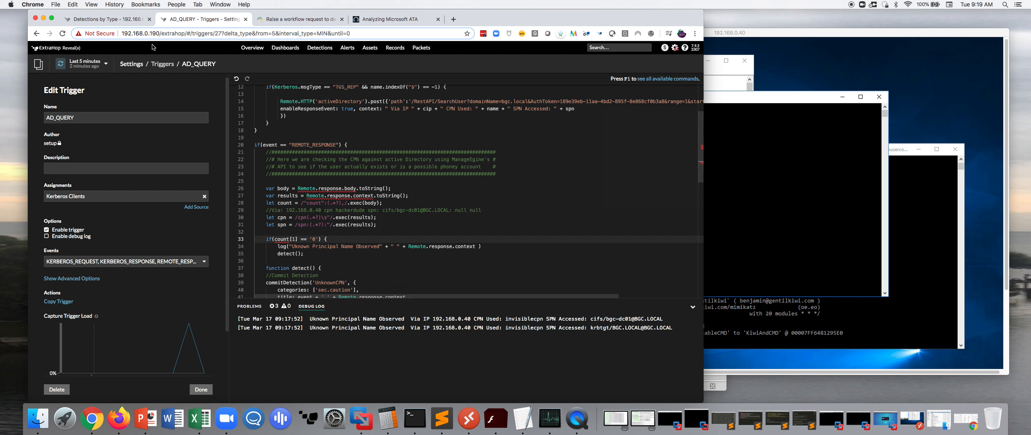
{"action": "left_click", "coordinate": [106, 19]}
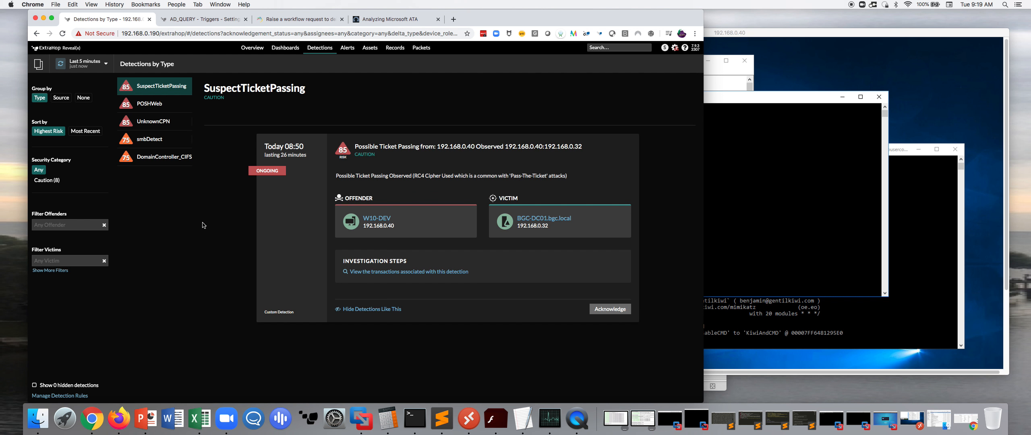
- View the POSHWeb detection, then the two UnknownCPN detections for invisiblecpn from 192.168.0.40
{"action": "left_click", "coordinate": [150, 104]}
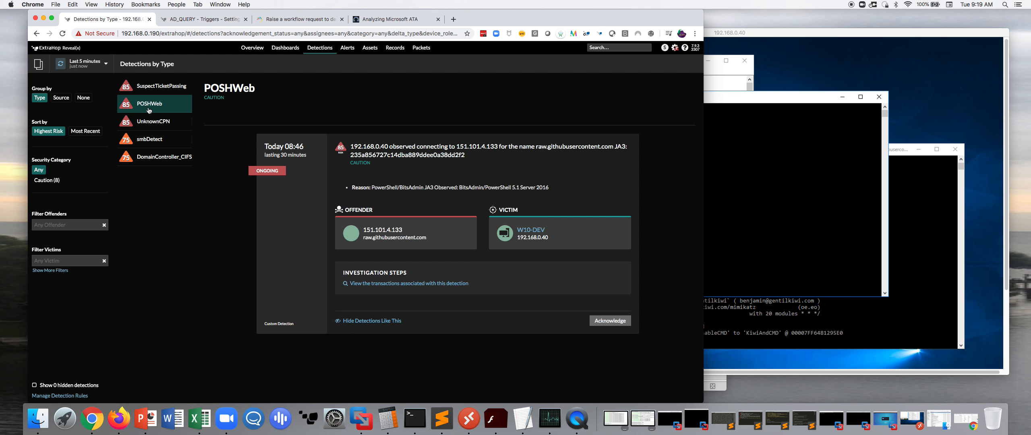
{"action": "mouse_move", "coordinate": [536, 174]}
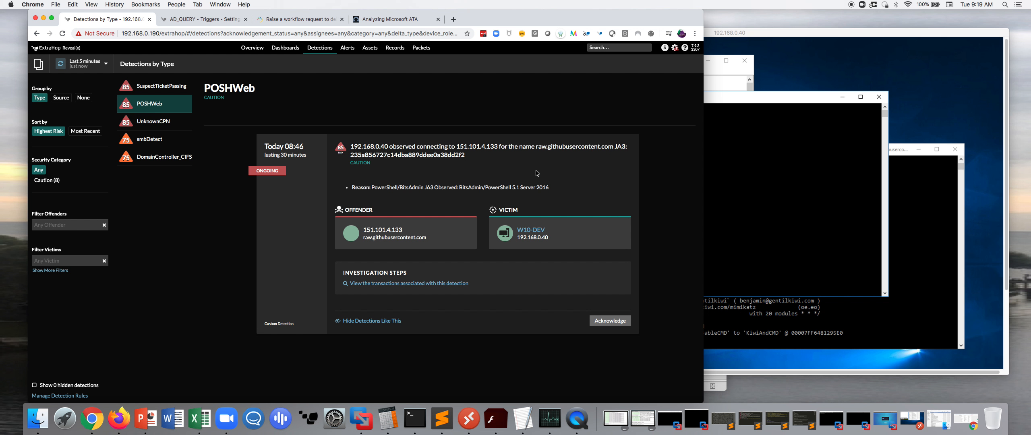
{"action": "mouse_move", "coordinate": [532, 170]}
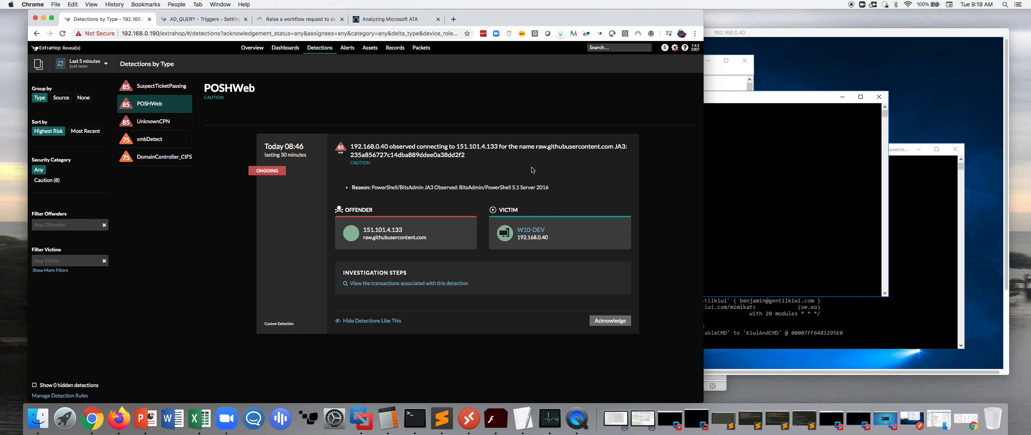
{"action": "mouse_move", "coordinate": [478, 184]}
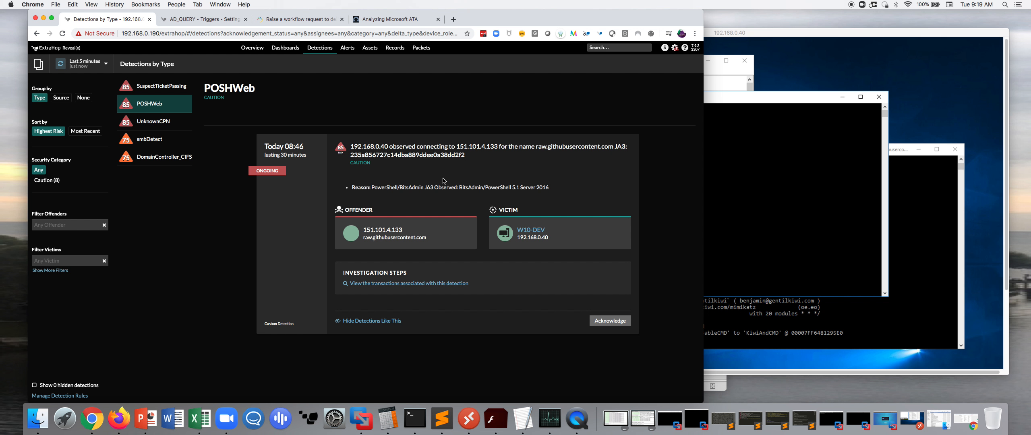
{"action": "mouse_move", "coordinate": [574, 185]}
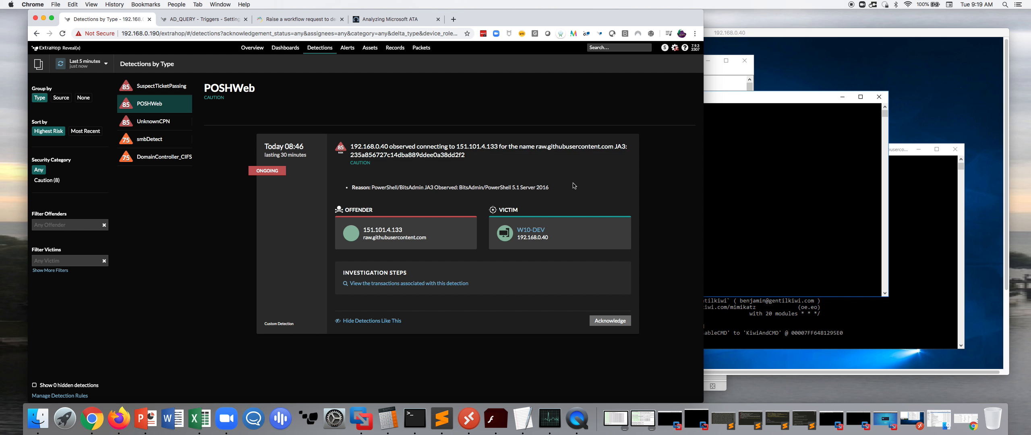
{"action": "mouse_move", "coordinate": [620, 190]}
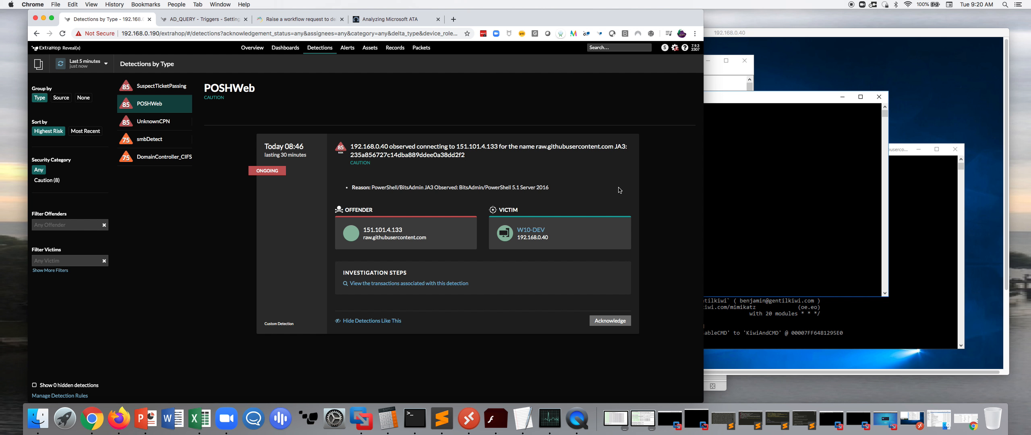
{"action": "mouse_move", "coordinate": [152, 123]}
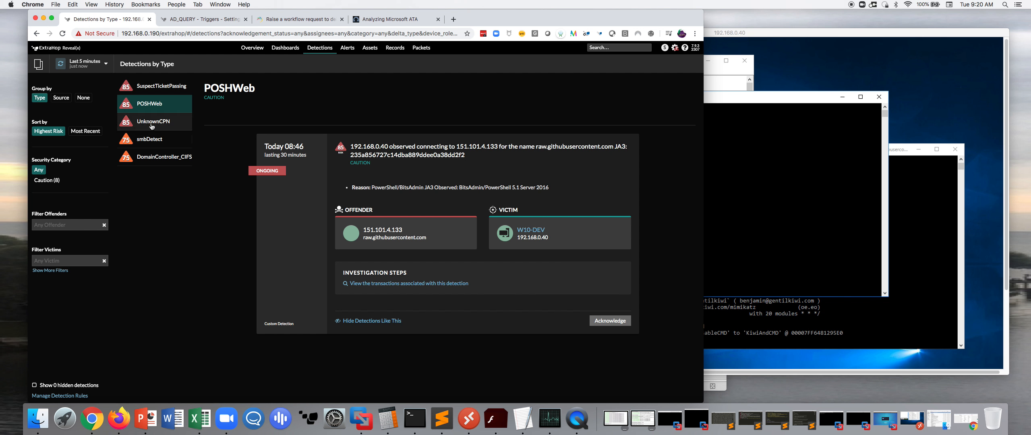
{"action": "left_click", "coordinate": [153, 121]}
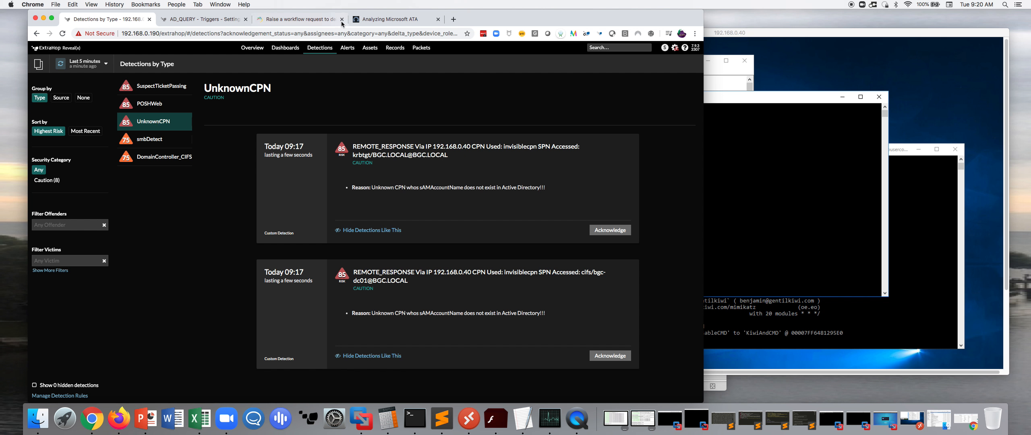
- Revisit the golden-ticket slide, AD_QUERY script and UnknownCPN detections, ending on the ADManager Plus API docs
{"action": "left_click", "coordinate": [392, 18]}
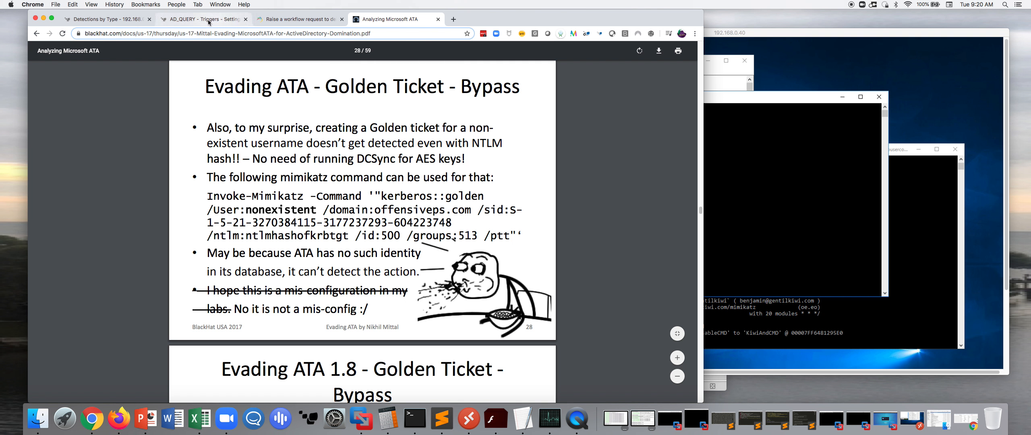
{"action": "left_click", "coordinate": [204, 19]}
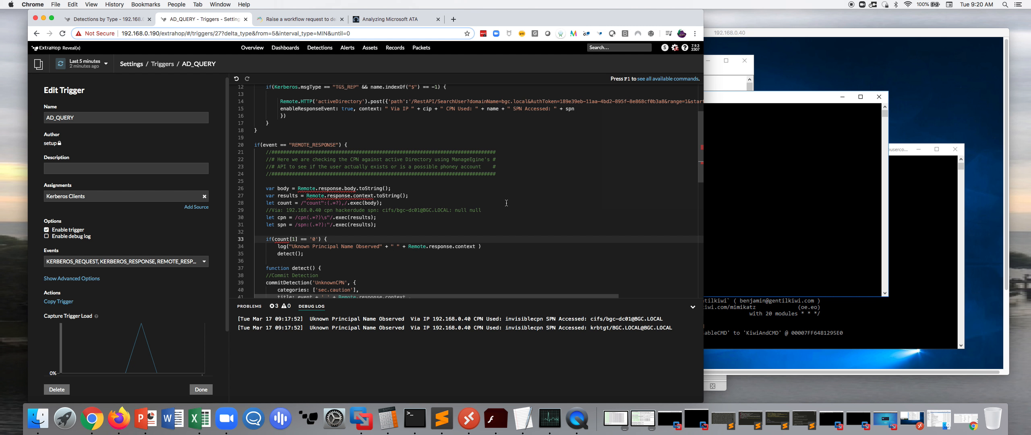
{"action": "left_click", "coordinate": [105, 19]}
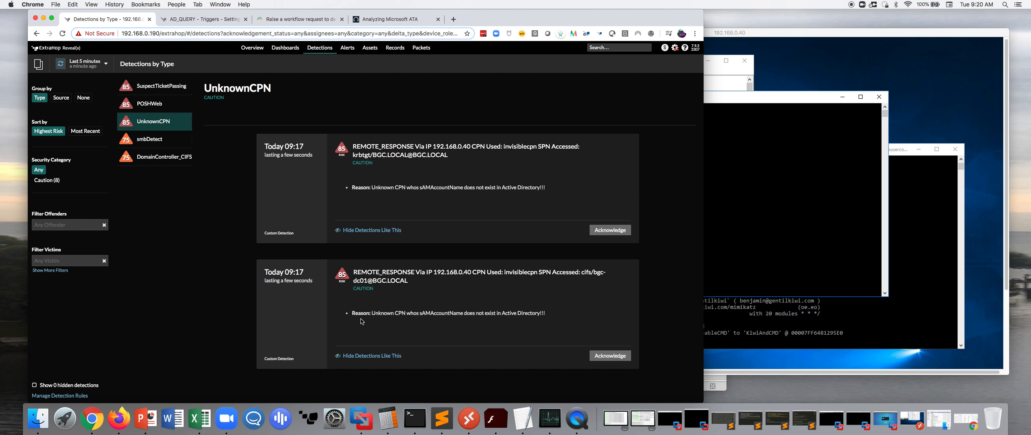
{"action": "mouse_move", "coordinate": [413, 329]}
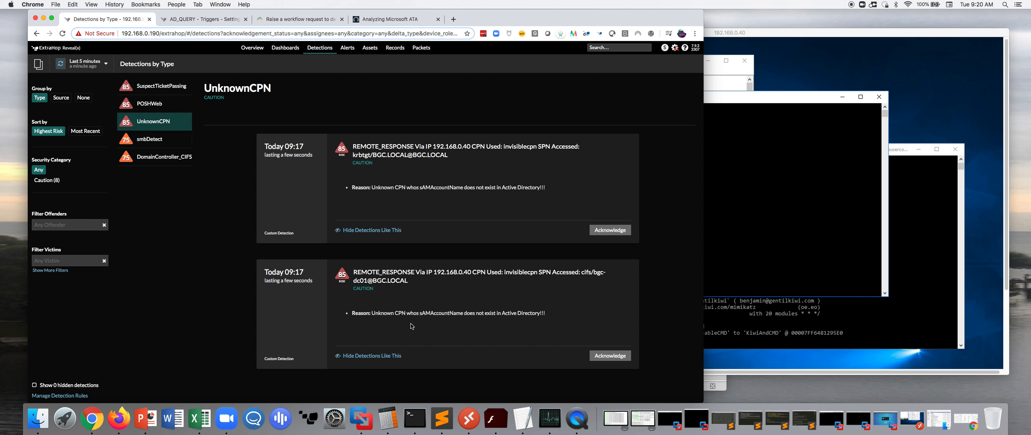
{"action": "mouse_move", "coordinate": [510, 332]}
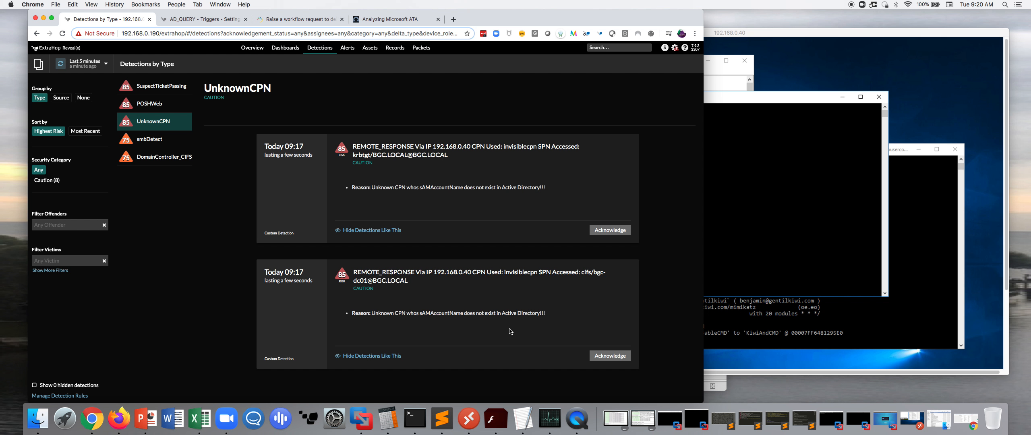
{"action": "mouse_move", "coordinate": [430, 103]}
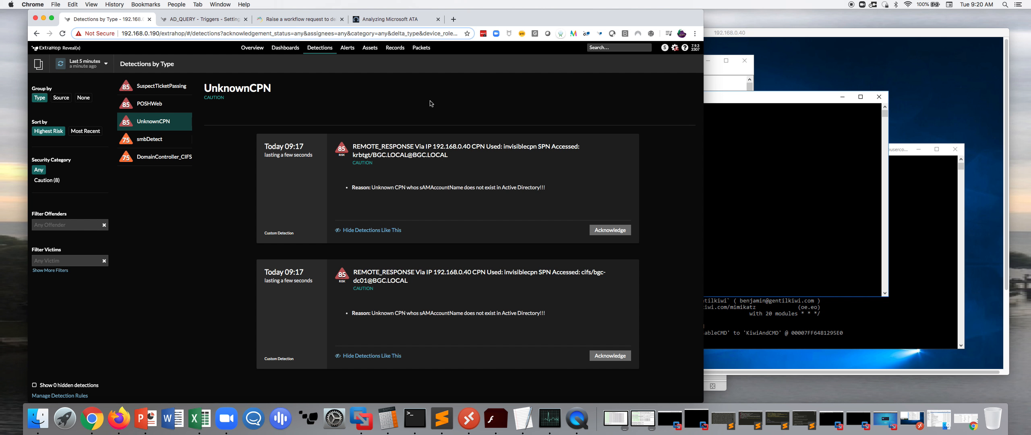
{"action": "left_click", "coordinate": [300, 19]}
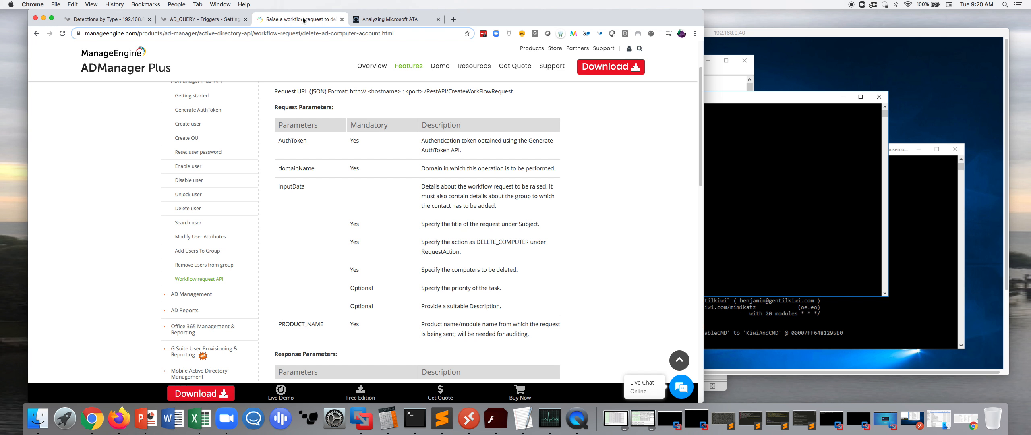
{"action": "mouse_move", "coordinate": [316, 156]}
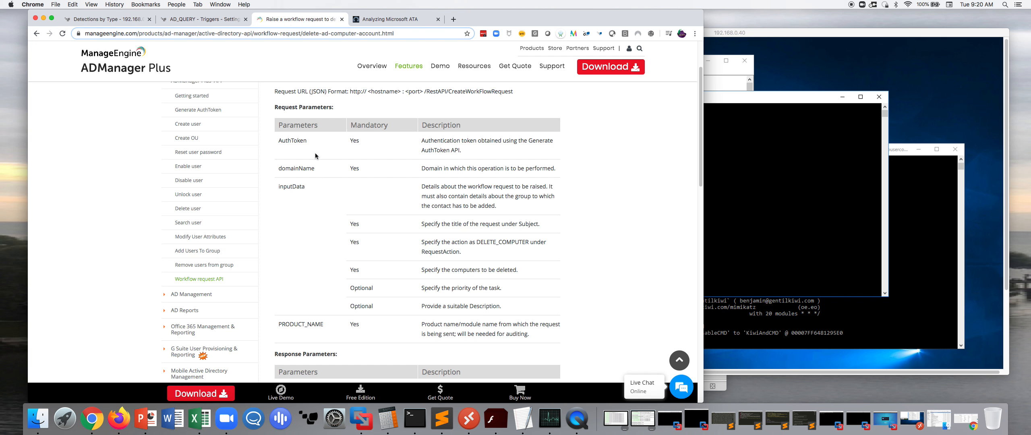
{"action": "mouse_move", "coordinate": [380, 107]}
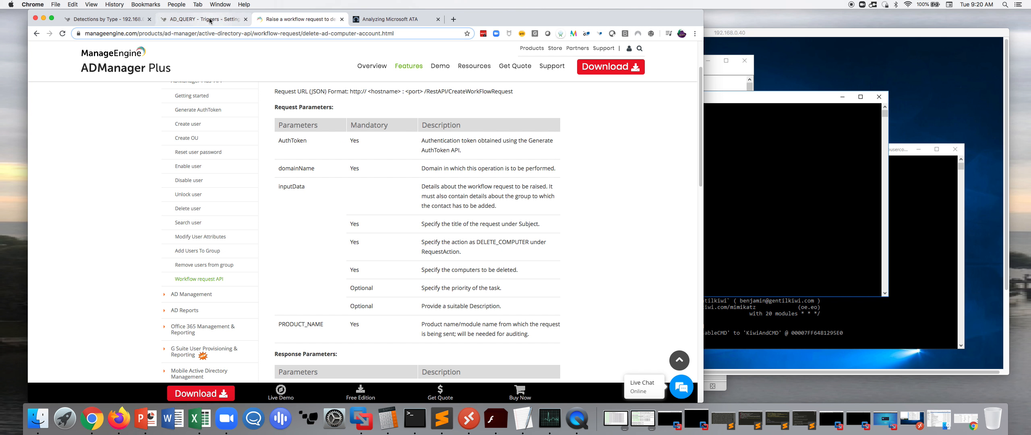
- Return to the AD_QUERY trigger script, then bring back the Evading ATA golden-ticket slide
{"action": "left_click", "coordinate": [197, 19]}
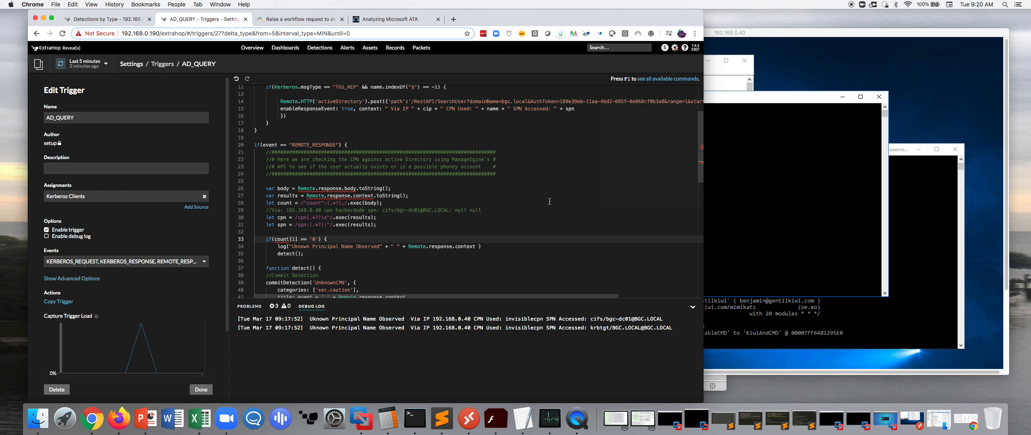
{"action": "left_click", "coordinate": [395, 18]}
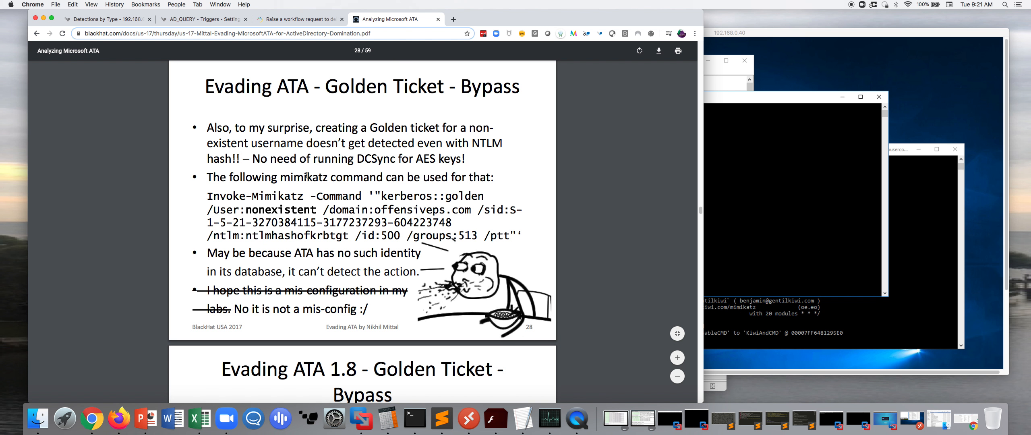
{"action": "mouse_move", "coordinate": [298, 186]}
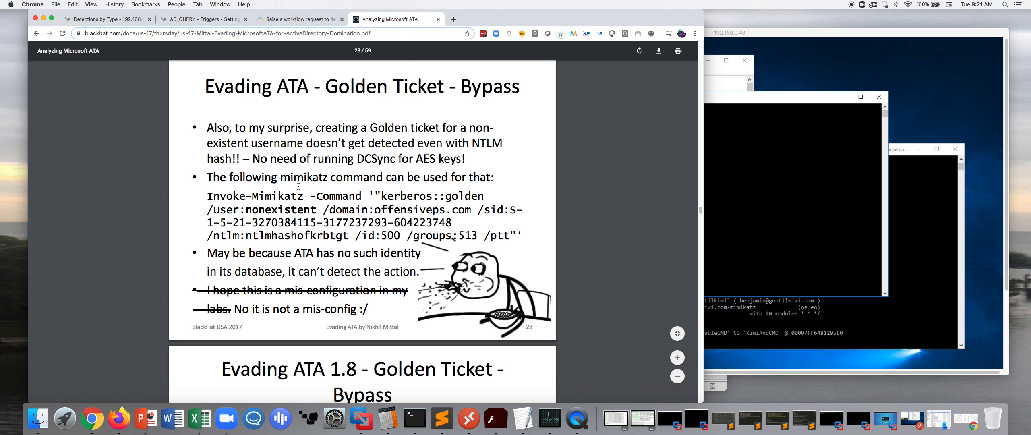
{"action": "mouse_move", "coordinate": [391, 264]}
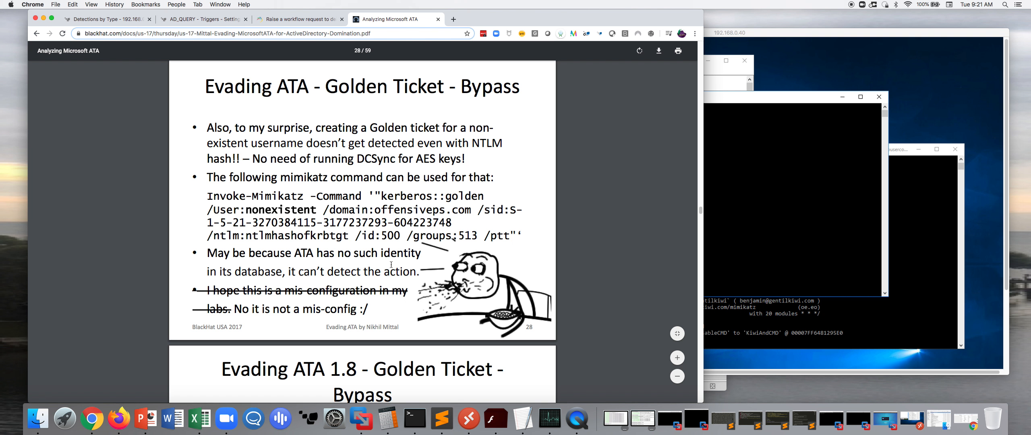
{"action": "mouse_move", "coordinate": [192, 225]}
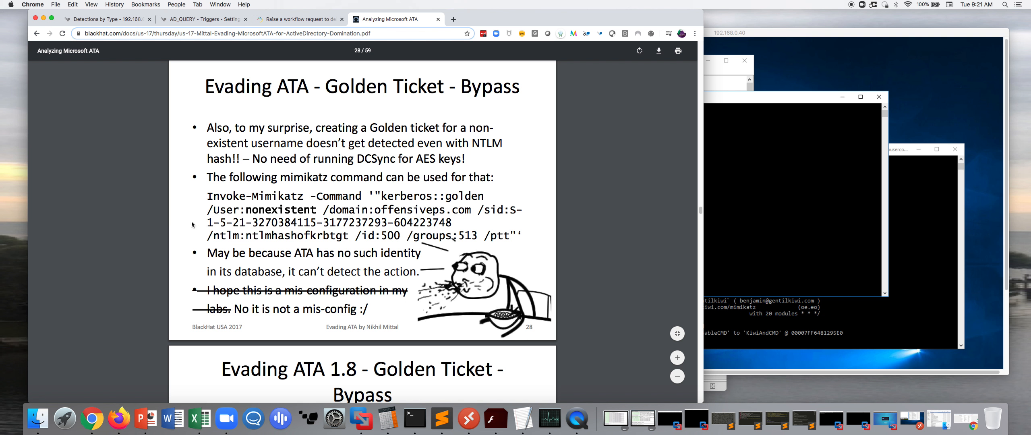
{"action": "mouse_move", "coordinate": [122, 222]}
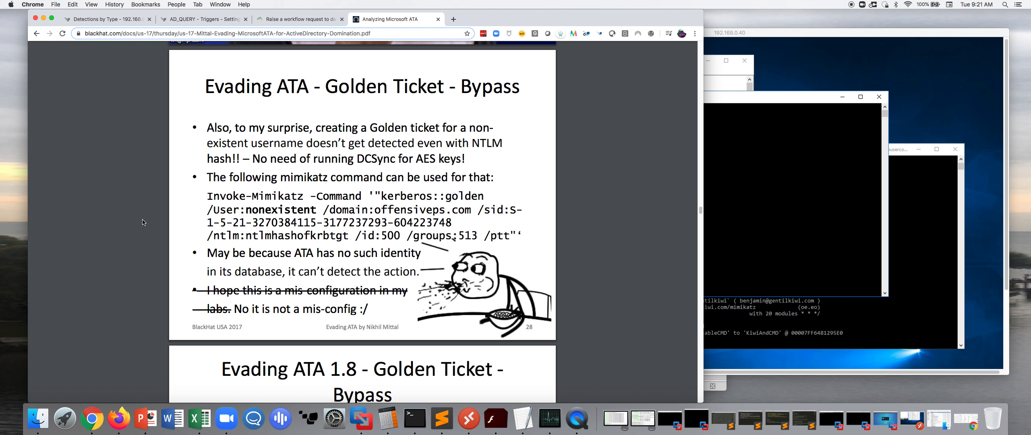
{"action": "mouse_move", "coordinate": [159, 214]}
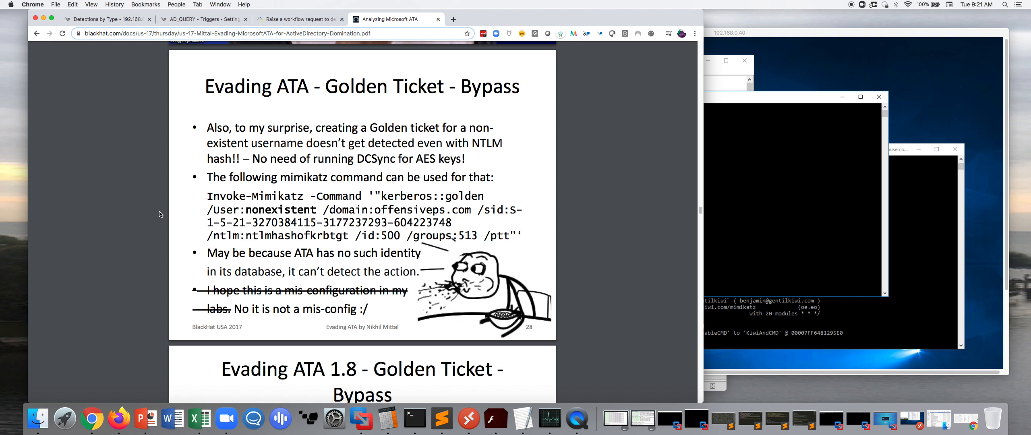
{"action": "mouse_move", "coordinate": [571, 219]}
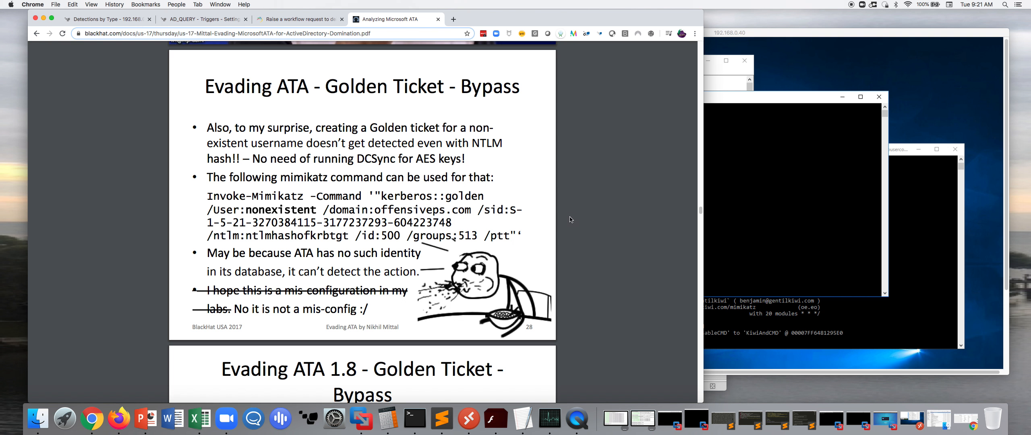
{"action": "mouse_move", "coordinate": [585, 209]}
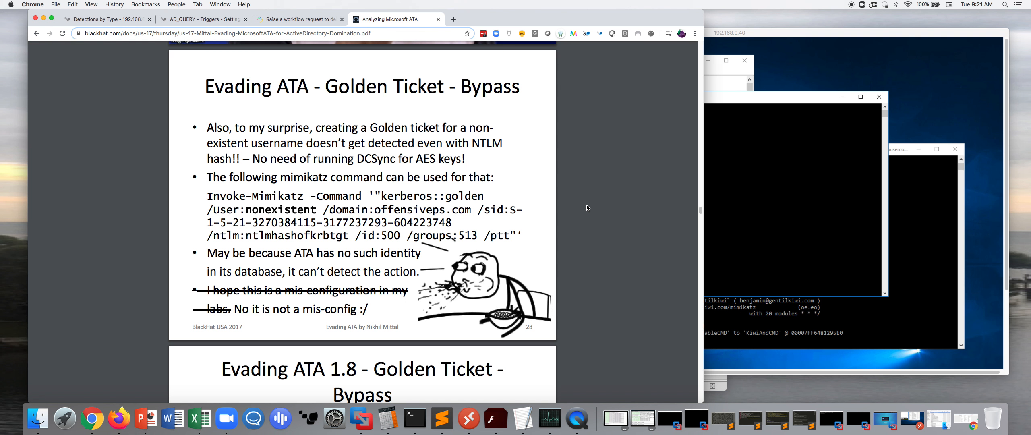
{"action": "mouse_move", "coordinate": [577, 419]}
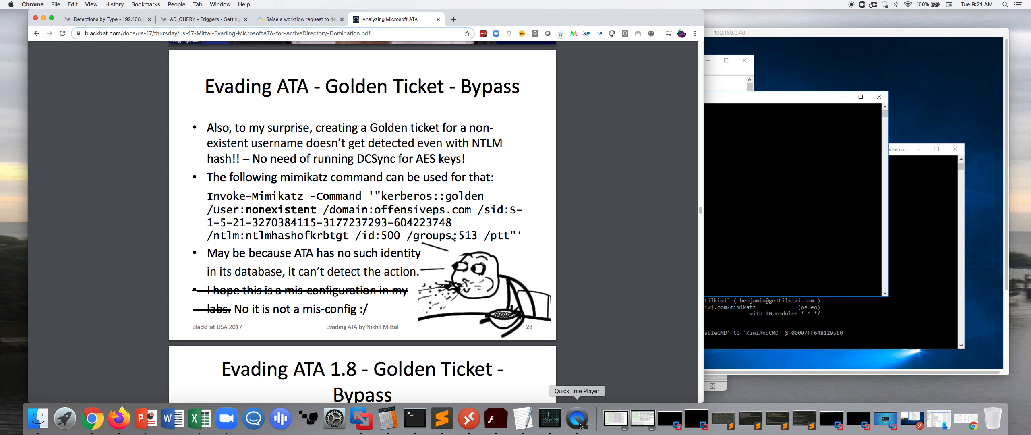